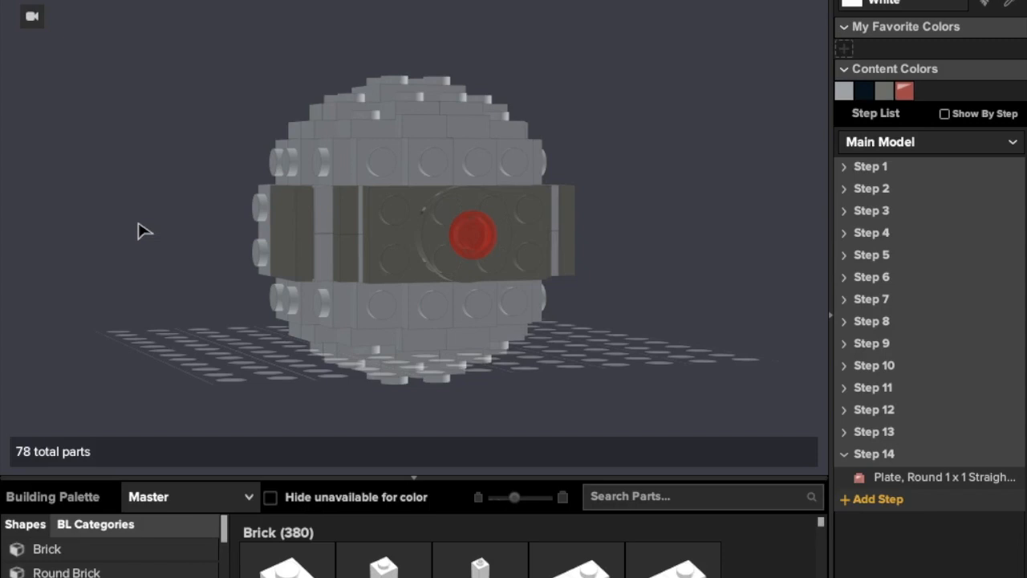
{"action": "mouse_move", "coordinate": [61, 109]}
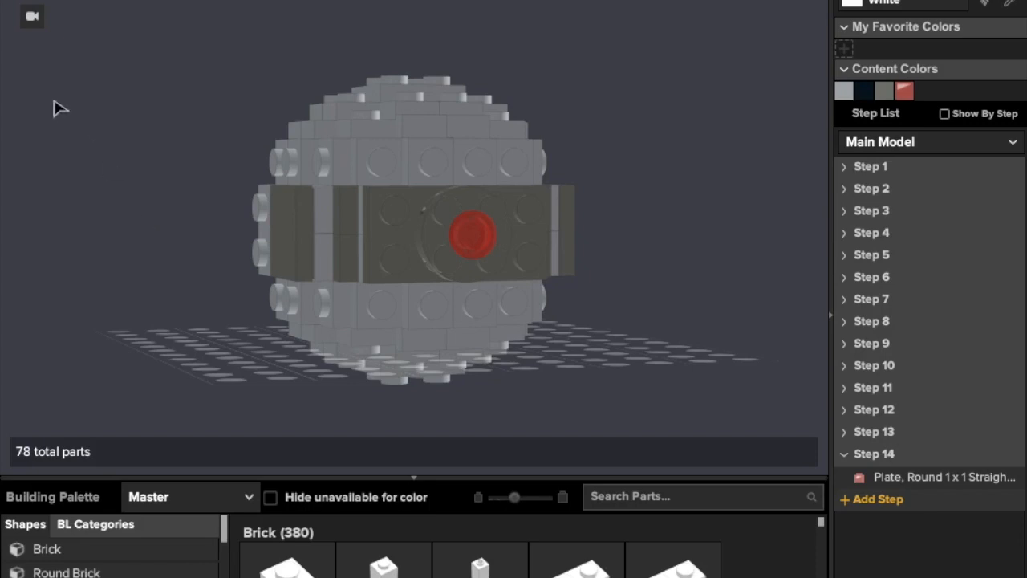
{"action": "mouse_move", "coordinate": [45, 48]}
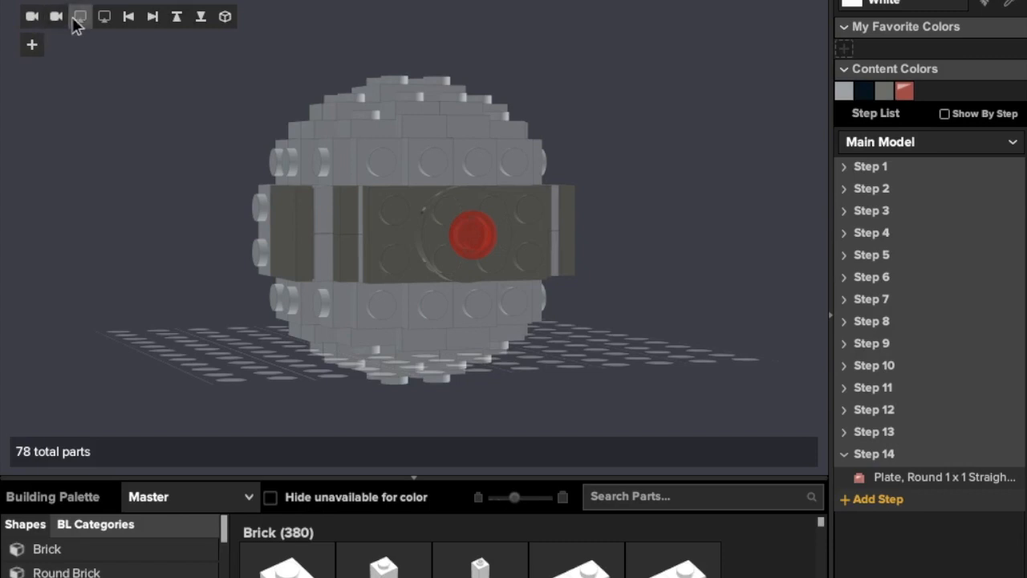
Enable Show By Step, isolate Step 1 of the Starkiller model and expand it to list its plates.
{"action": "left_click", "coordinate": [104, 16]}
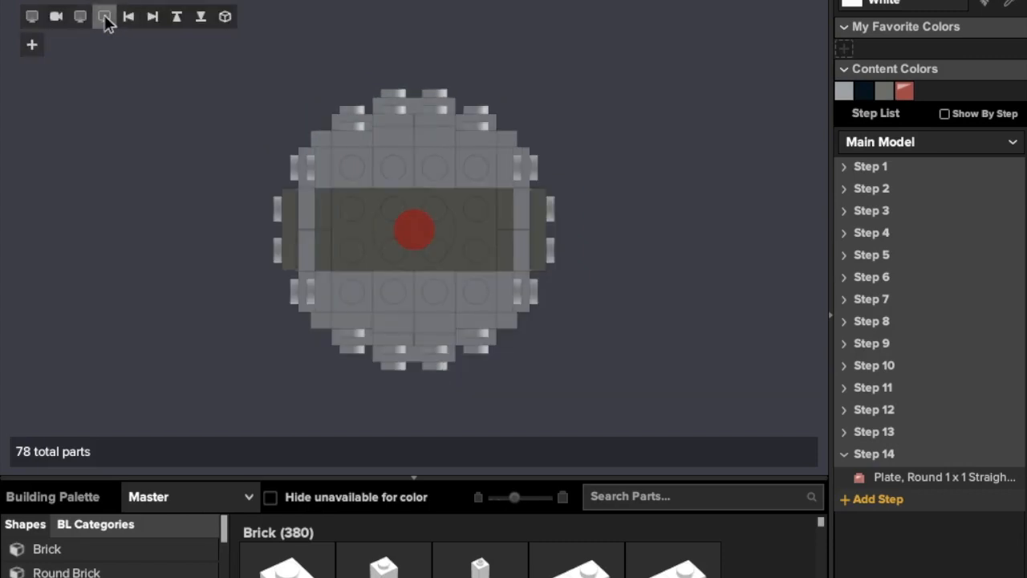
{"action": "left_click", "coordinate": [104, 16]}
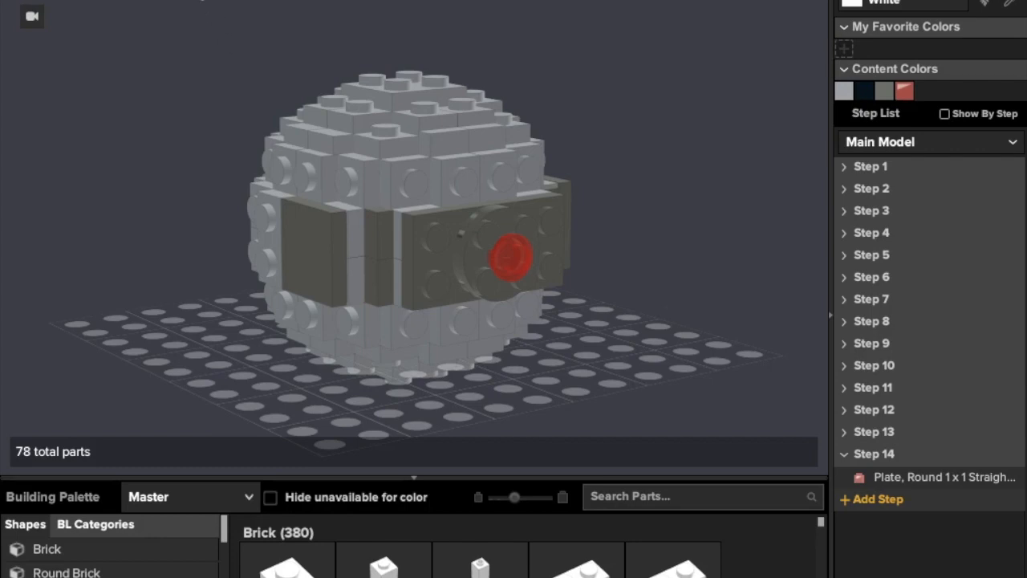
{"action": "left_click", "coordinate": [944, 112]}
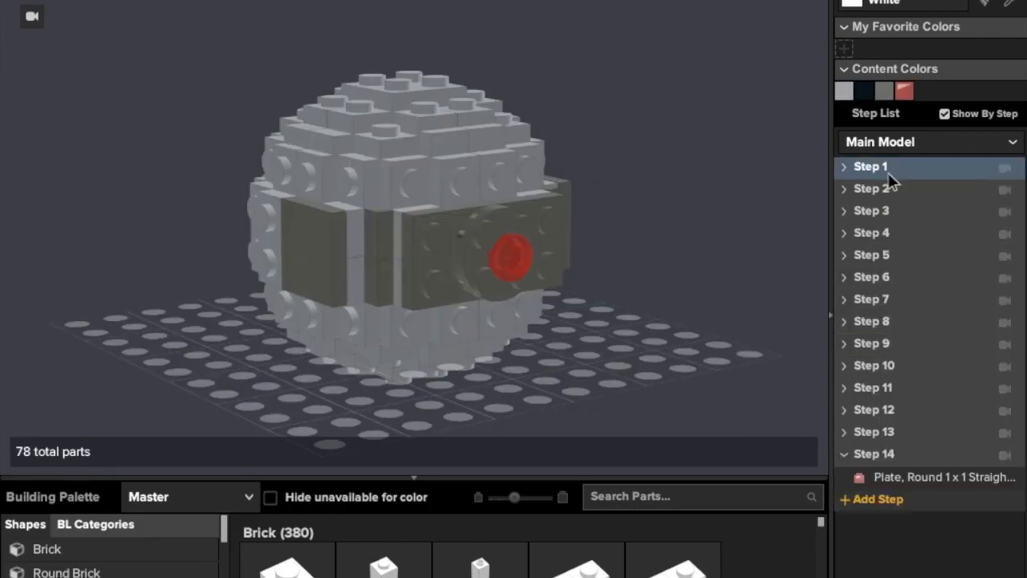
{"action": "left_click", "coordinate": [870, 165]}
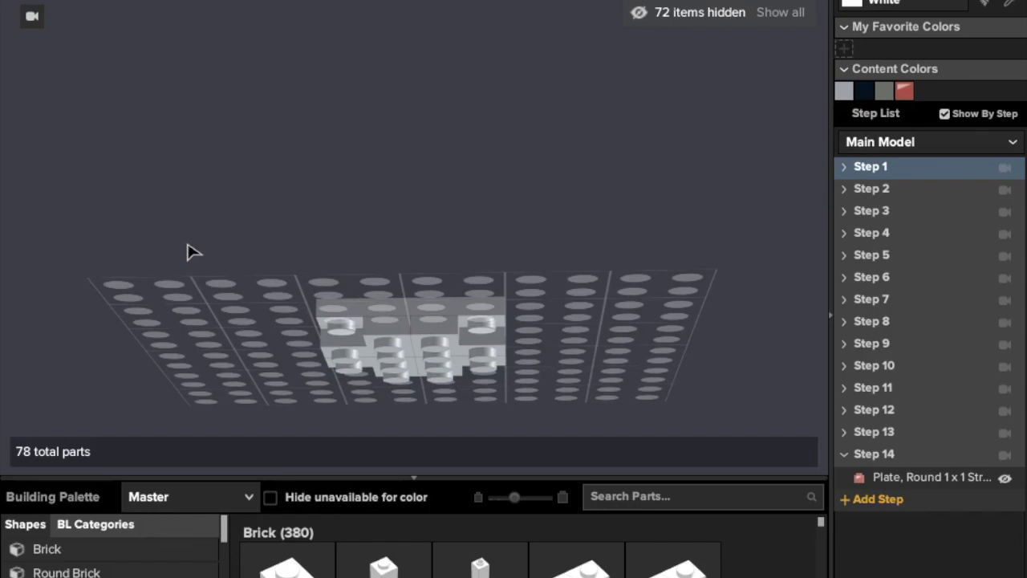
{"action": "left_click", "coordinate": [844, 165]}
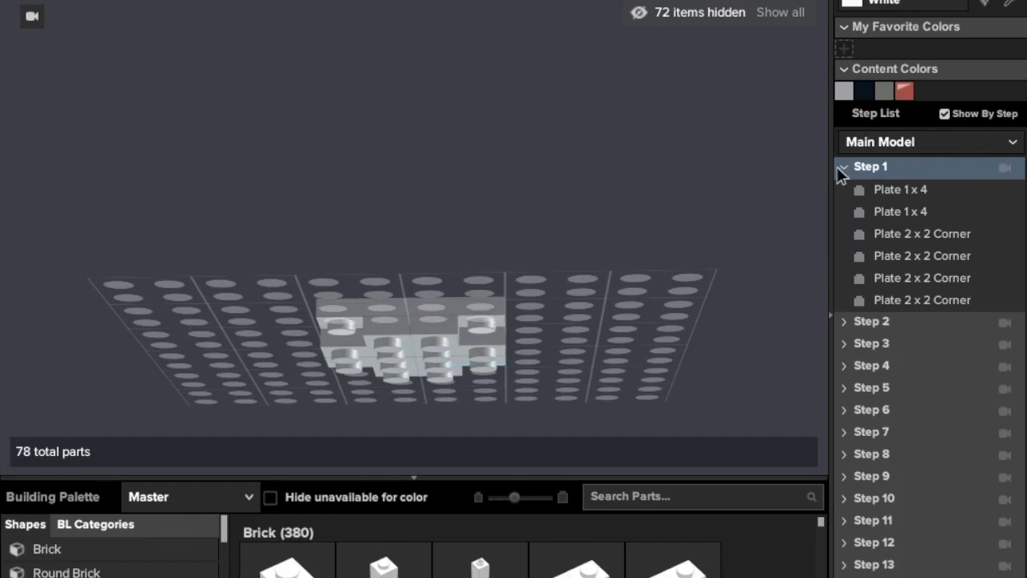
{"action": "left_click", "coordinate": [844, 165]}
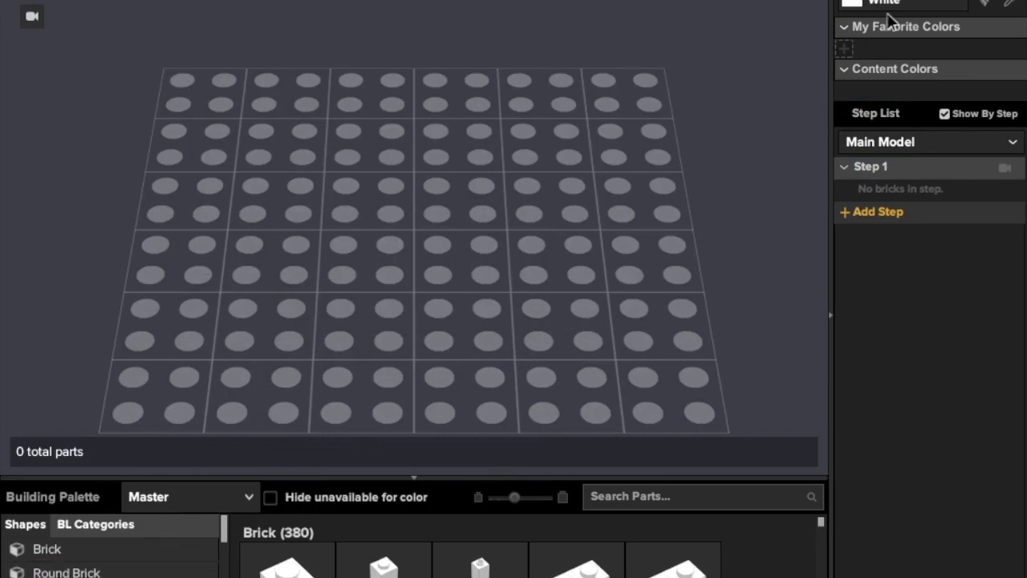
In Light Bluish Gray, lay four Plate 2x2 Corner and two Plate 1x4 side by side as the new base.
{"action": "left_click", "coordinate": [898, 3]}
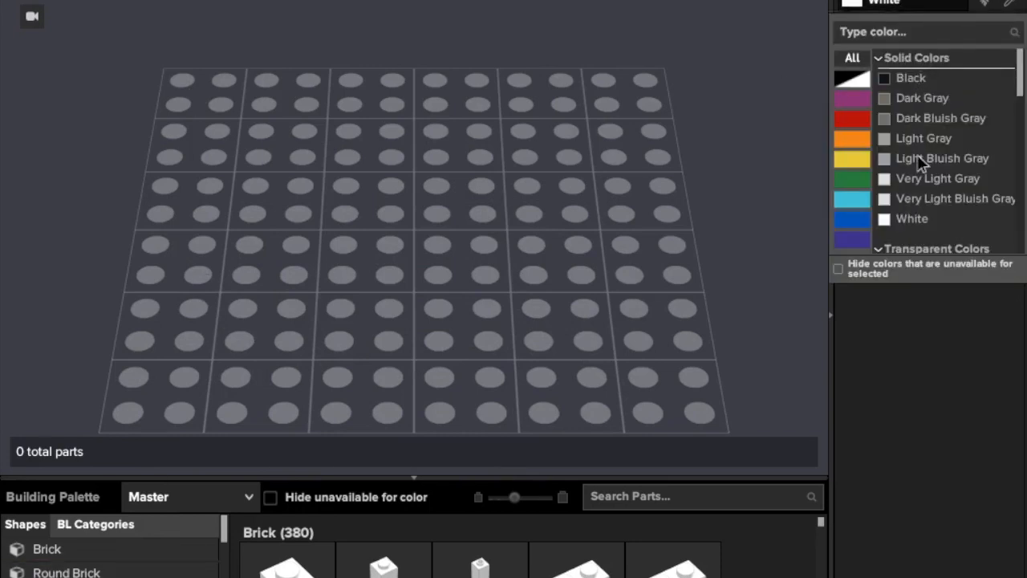
{"action": "left_click", "coordinate": [942, 159]}
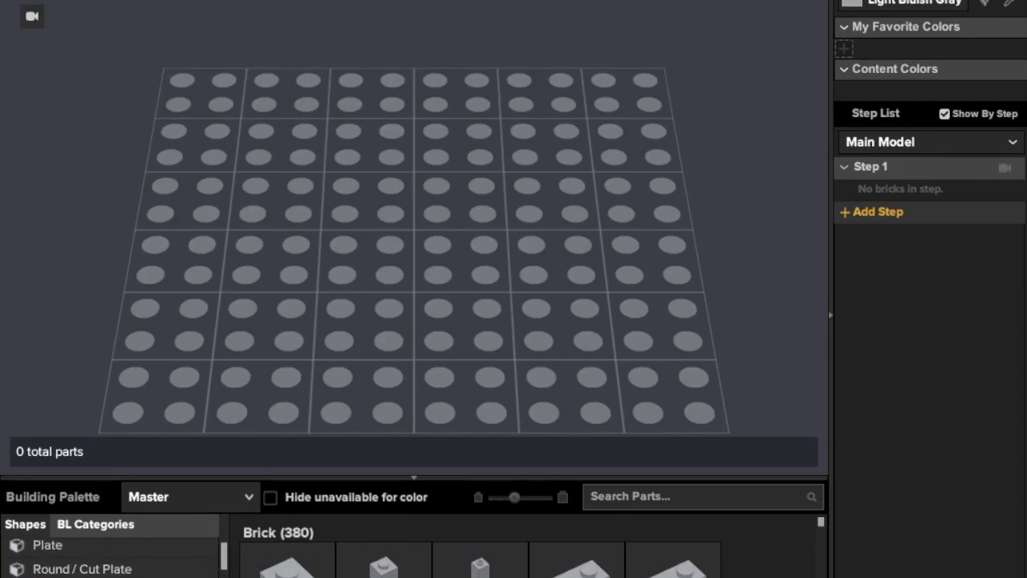
{"action": "left_click", "coordinate": [47, 544]}
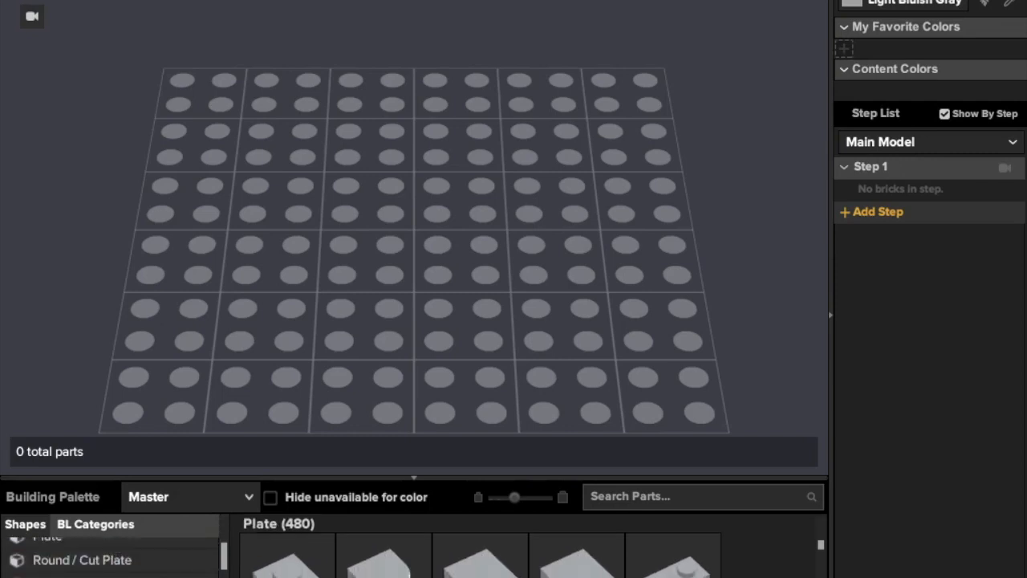
{"action": "left_click", "coordinate": [393, 311]}
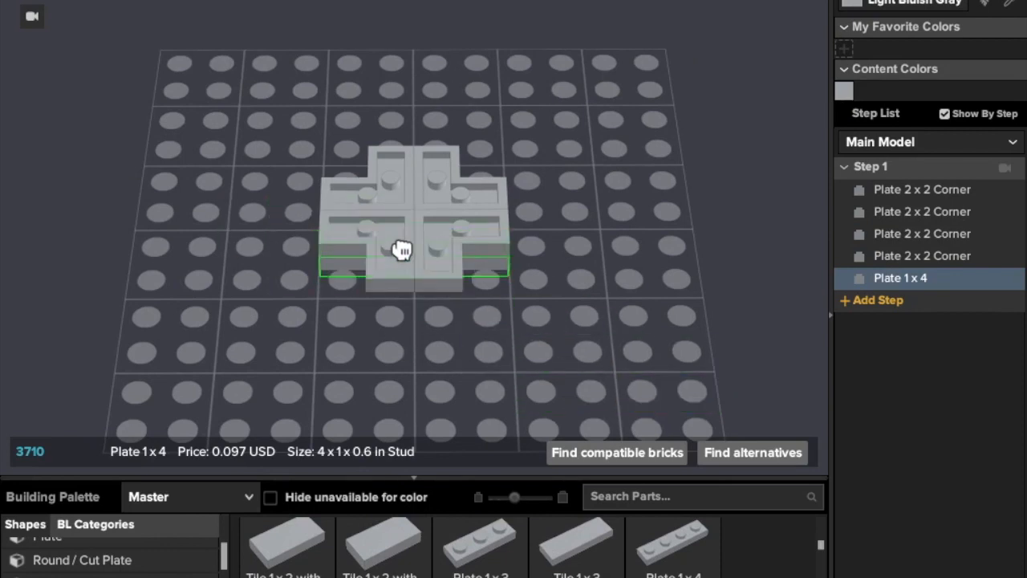
{"action": "left_click", "coordinate": [414, 256]}
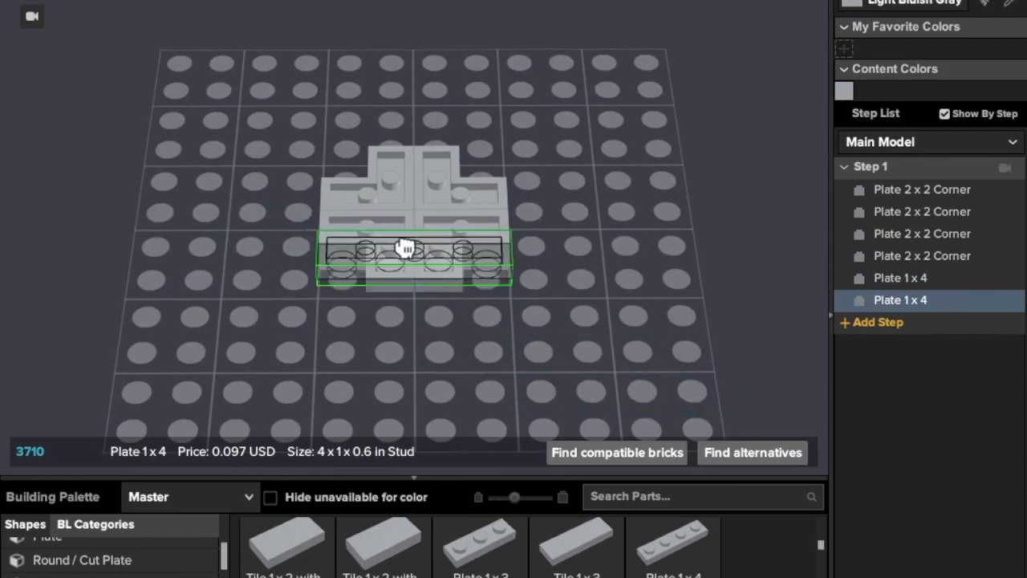
{"action": "left_click_drag", "start_coordinate": [414, 256], "coordinate": [465, 340]}
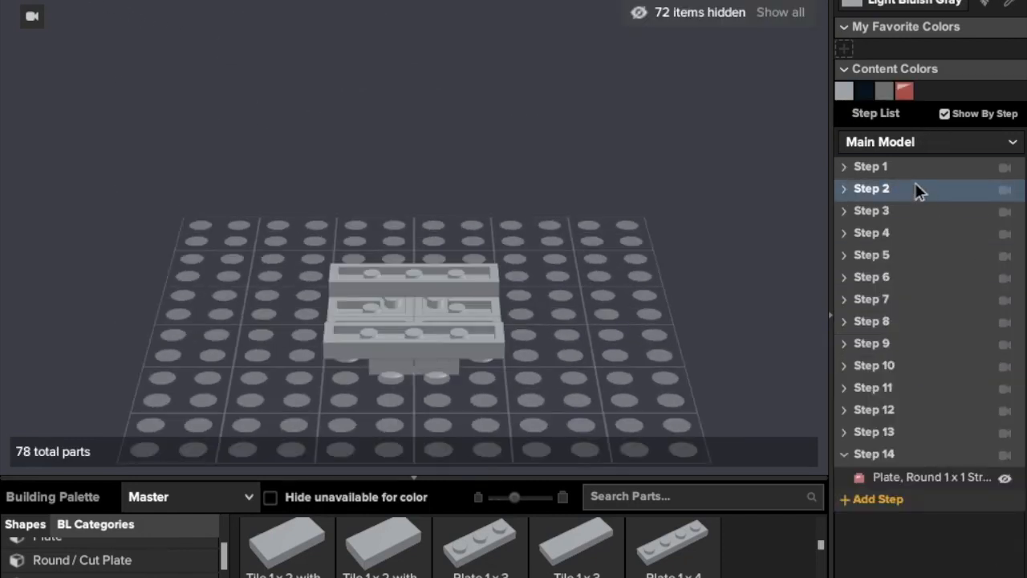
After viewing reference Step 2, place the Modified 1x2 plates onto the new base.
{"action": "left_click", "coordinate": [872, 188]}
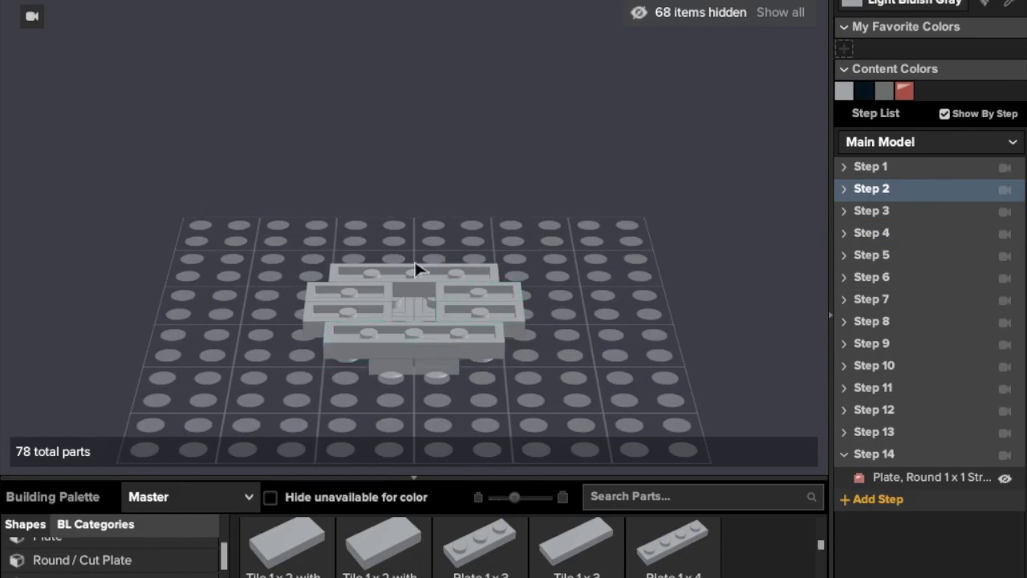
{"action": "left_click", "coordinate": [870, 165]}
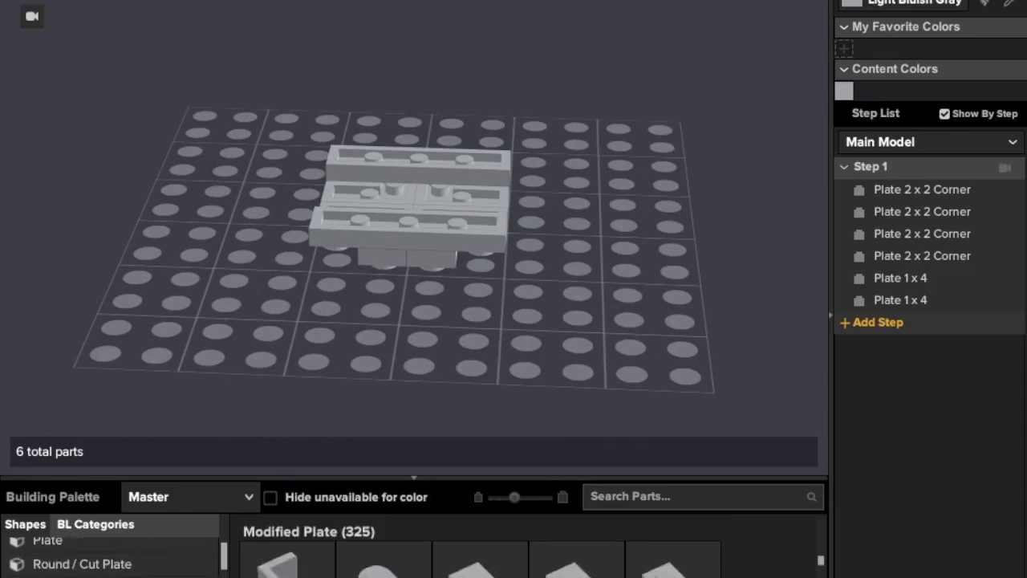
{"action": "scroll", "scroll_direction": "down", "scroll_amount": 3}
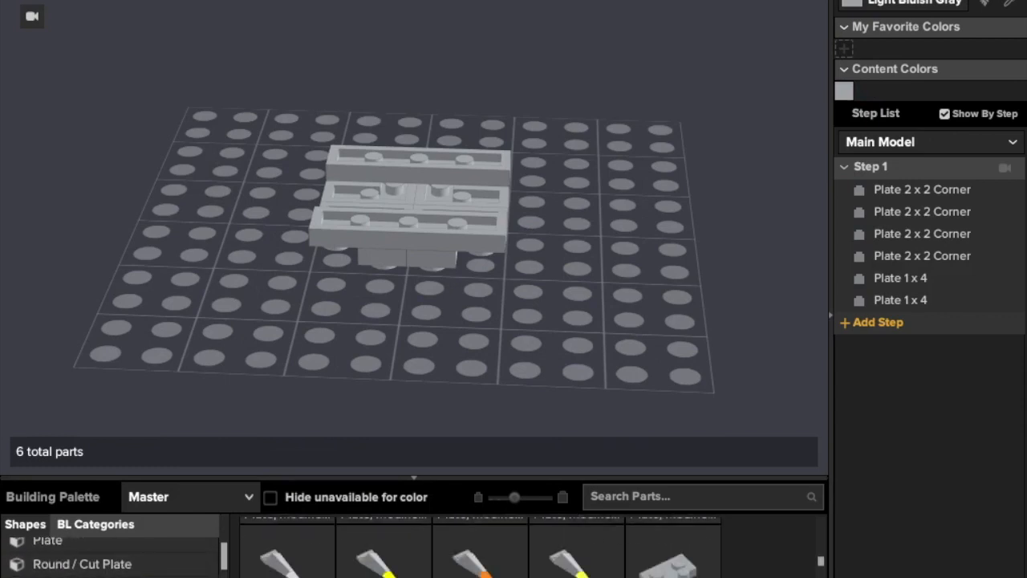
{"action": "left_click", "coordinate": [313, 233]}
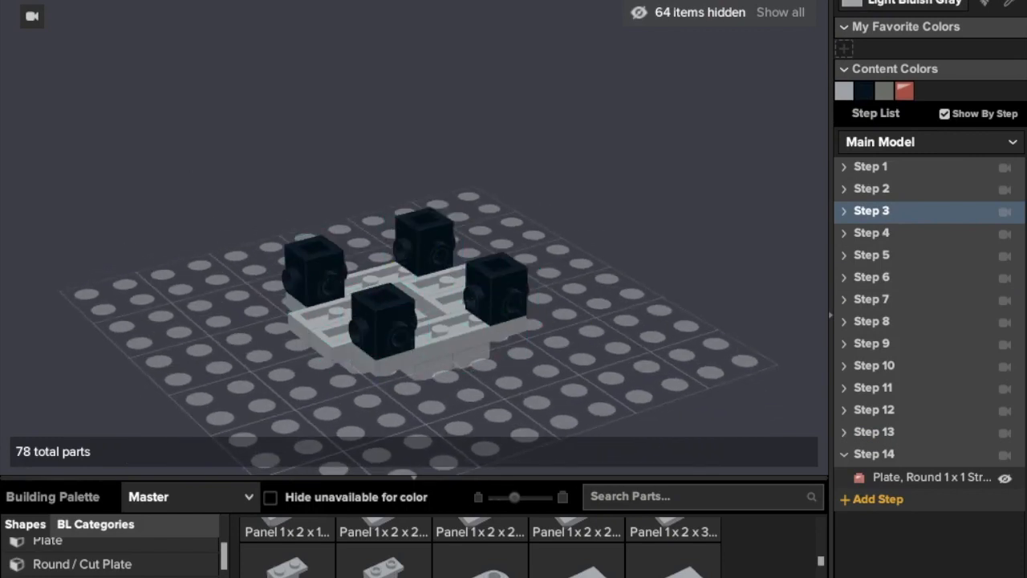
Place black Brick Modified 1x1 with Studs on 4 Sides on the base corner.
{"action": "left_click", "coordinate": [869, 166]}
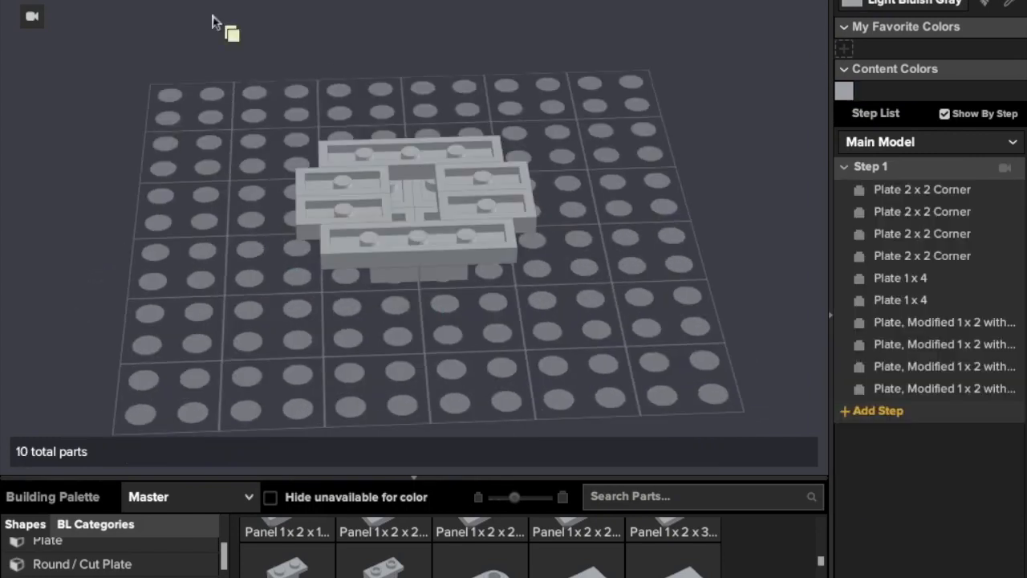
{"action": "left_click", "coordinate": [914, 3]}
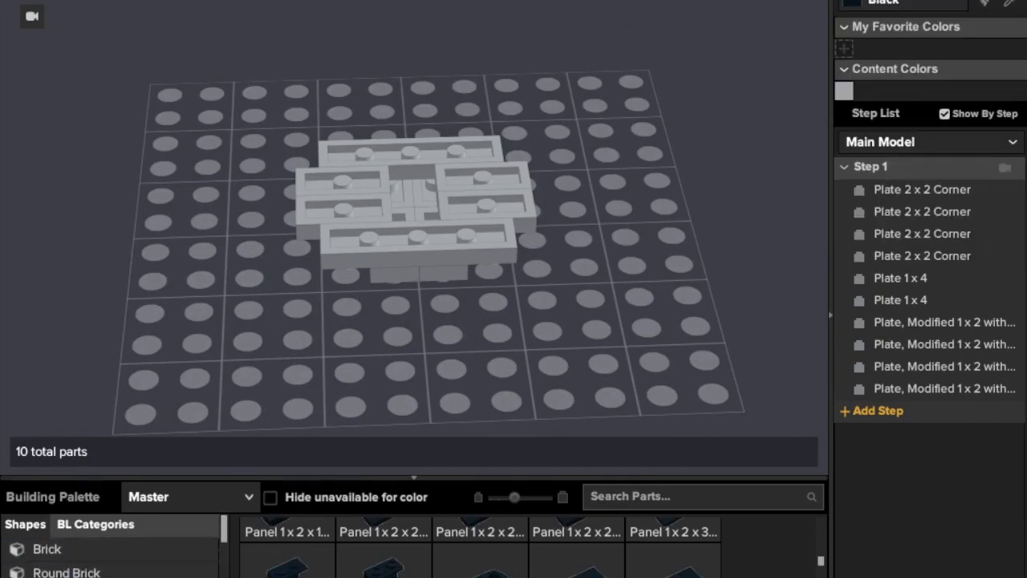
{"action": "scroll", "scroll_direction": "down", "scroll_amount": 3}
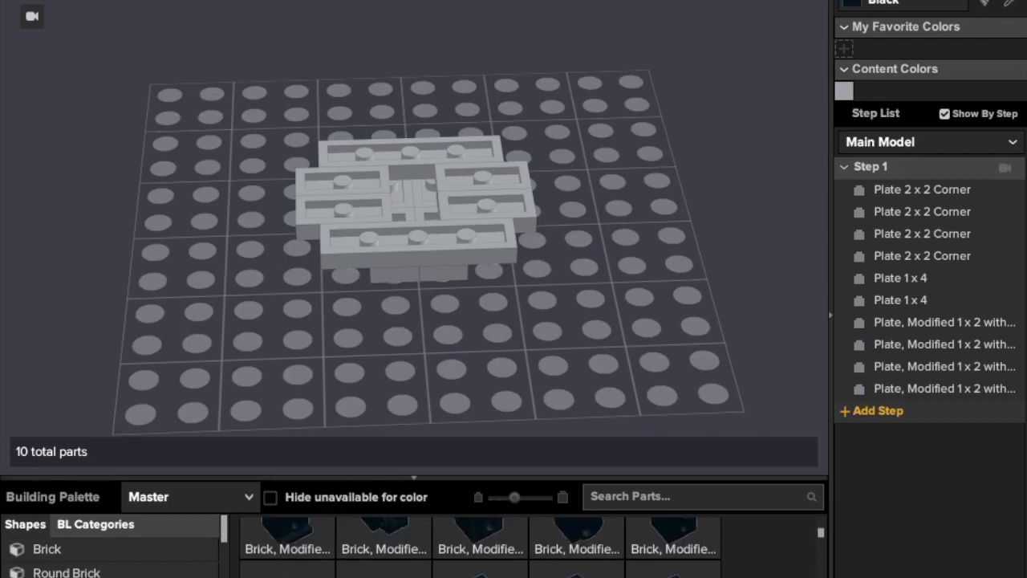
{"action": "left_click", "coordinate": [337, 104]}
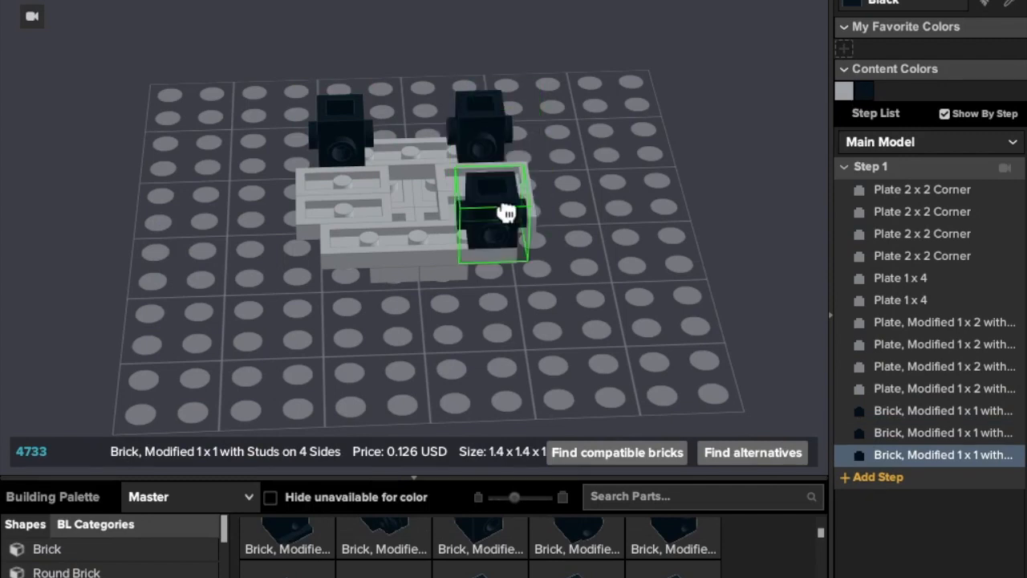
{"action": "left_click_drag", "start_coordinate": [495, 211], "coordinate": [273, 337]}
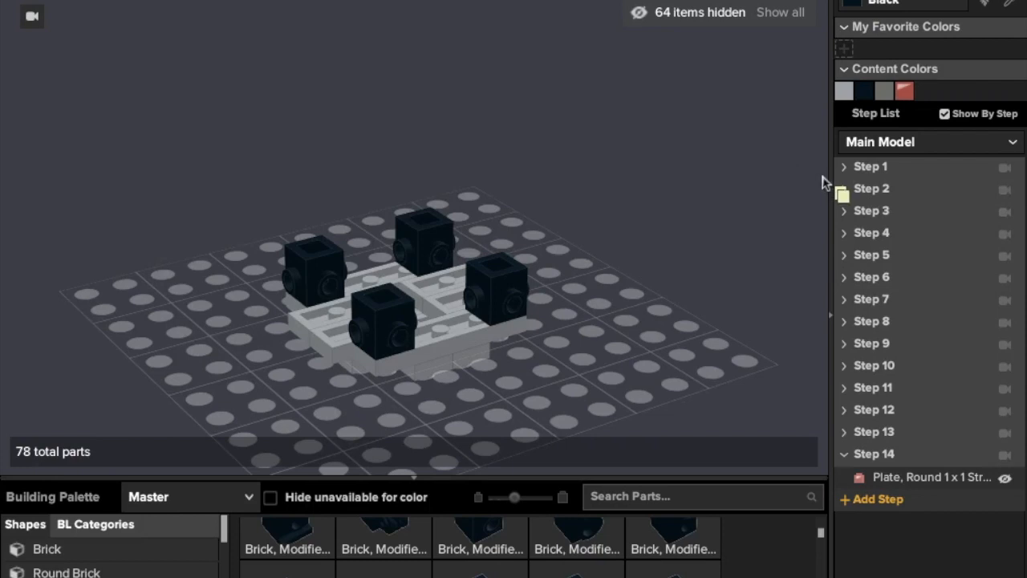
Check reference Step 4, then stand a light bluish gray Plate 1x4 upright on a black brick.
{"action": "left_click", "coordinate": [871, 233]}
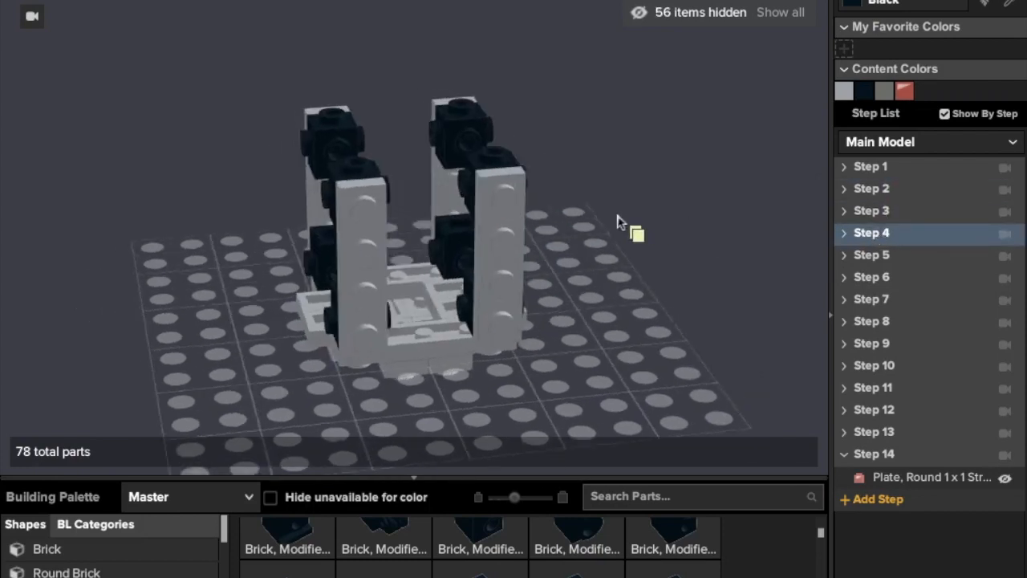
{"action": "left_click_drag", "start_coordinate": [623, 222], "coordinate": [361, 109]}
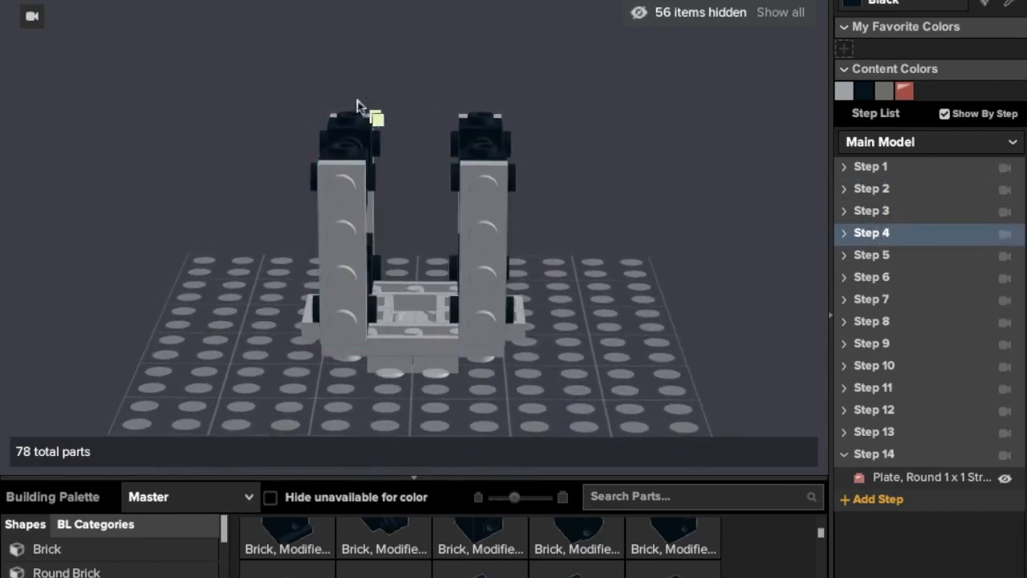
{"action": "left_click", "coordinate": [478, 144]}
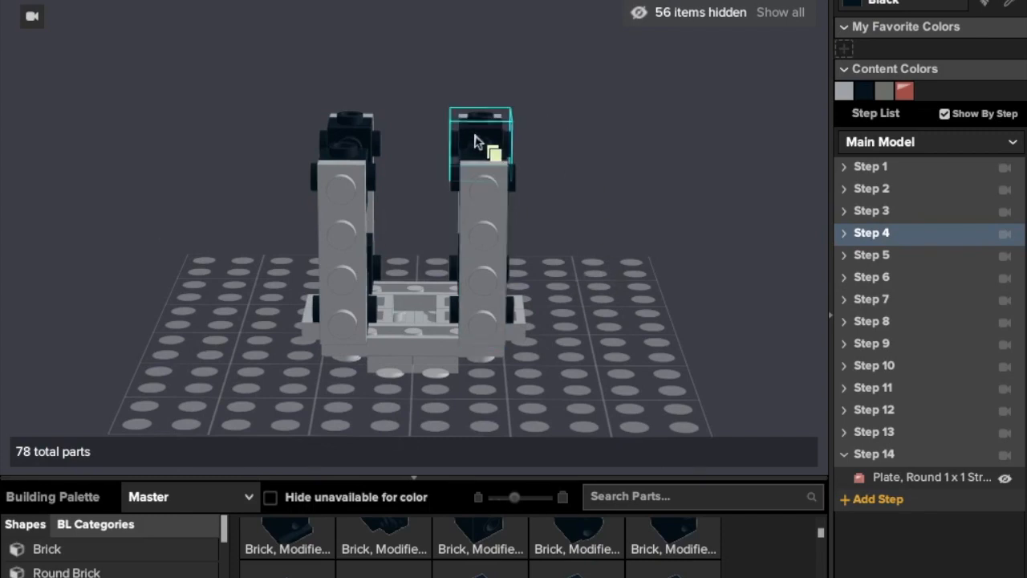
{"action": "left_click", "coordinate": [870, 166]}
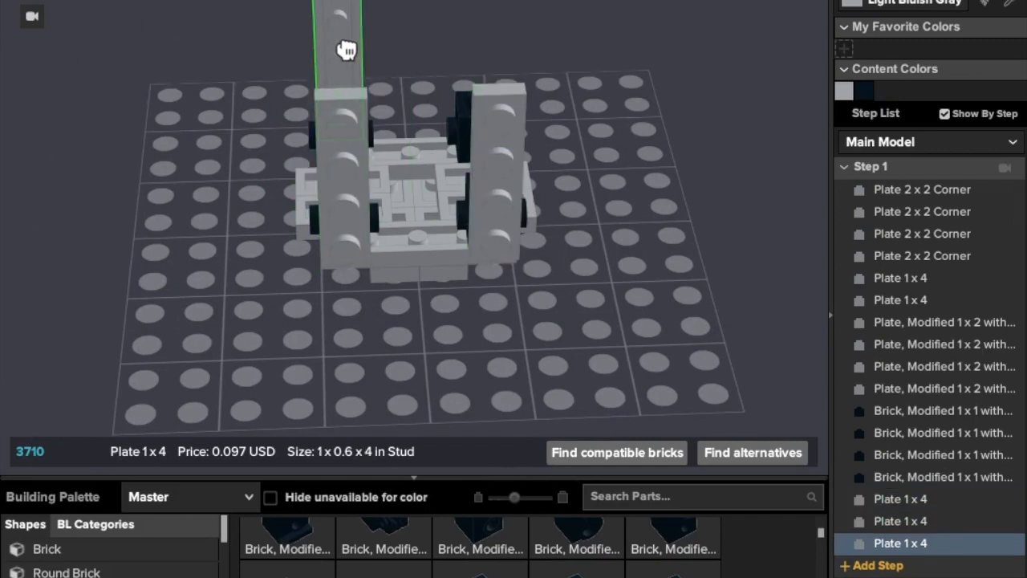
{"action": "left_click_drag", "start_coordinate": [347, 50], "coordinate": [514, 161]}
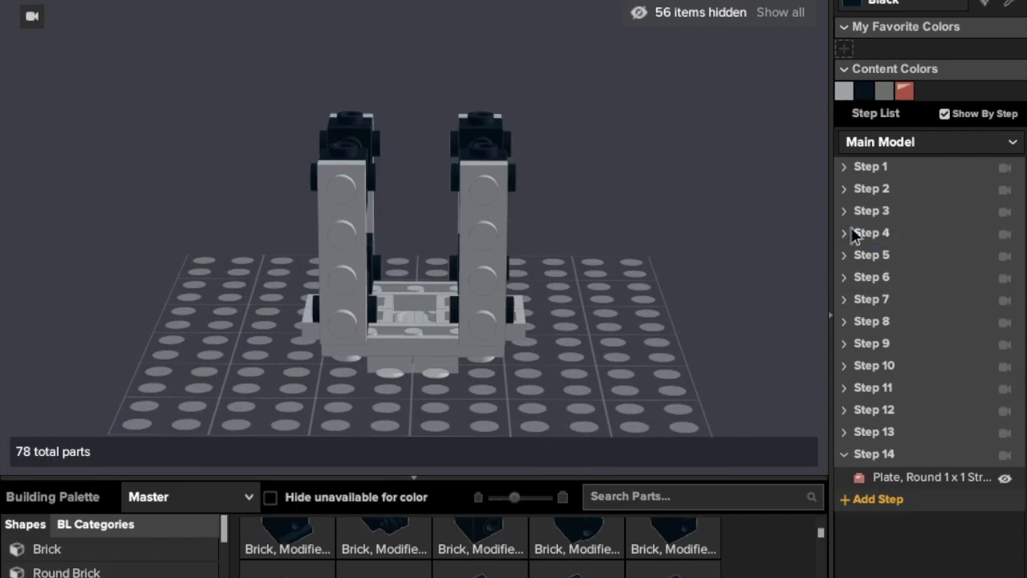
Attach 2x2 corner plates to the core's side and front wall studs between the black bricks.
{"action": "left_click", "coordinate": [871, 254]}
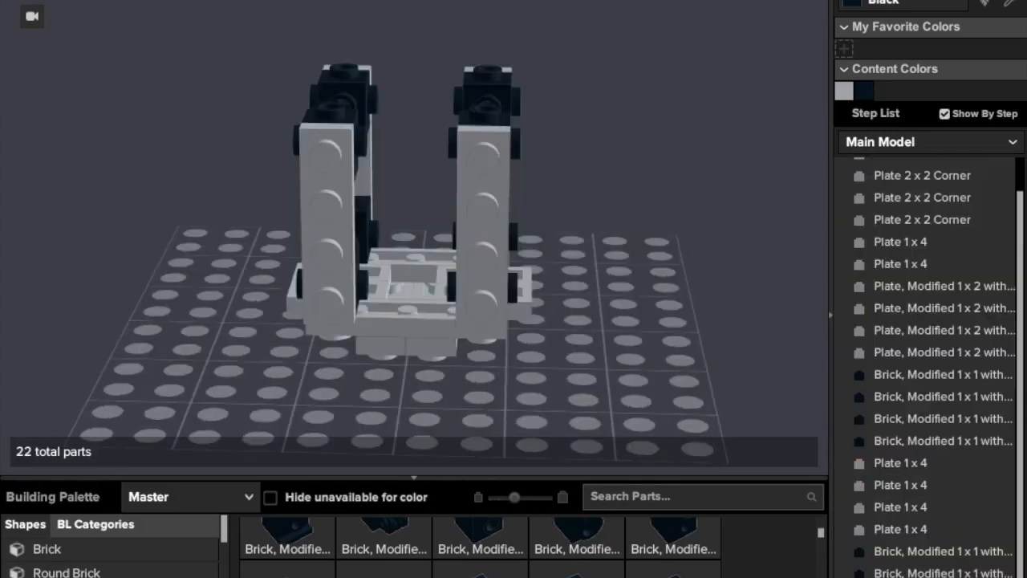
{"action": "mouse_move", "coordinate": [679, 247]}
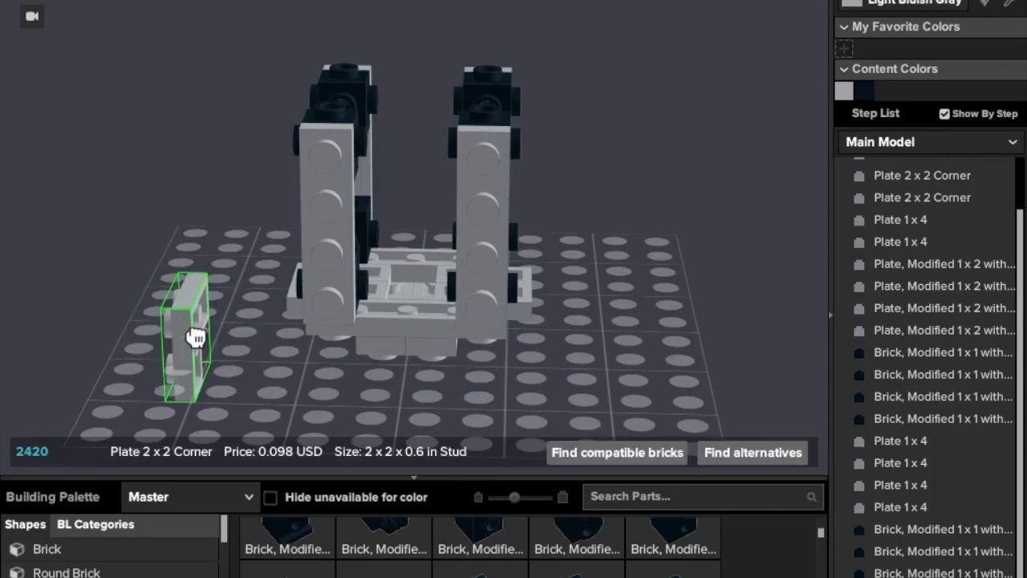
{"action": "left_click_drag", "start_coordinate": [196, 337], "coordinate": [356, 281]}
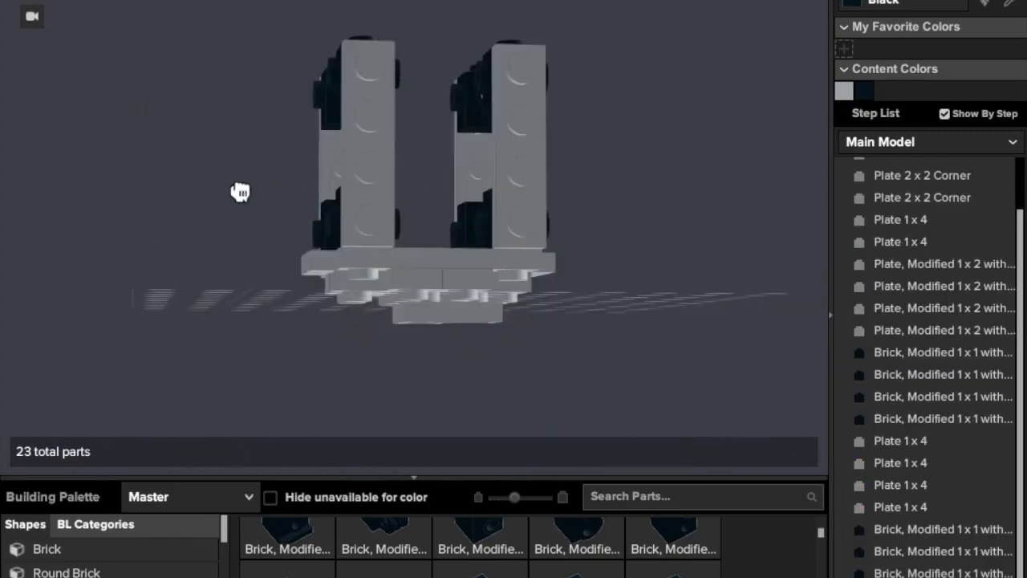
{"action": "left_click_drag", "start_coordinate": [241, 191], "coordinate": [170, 189]}
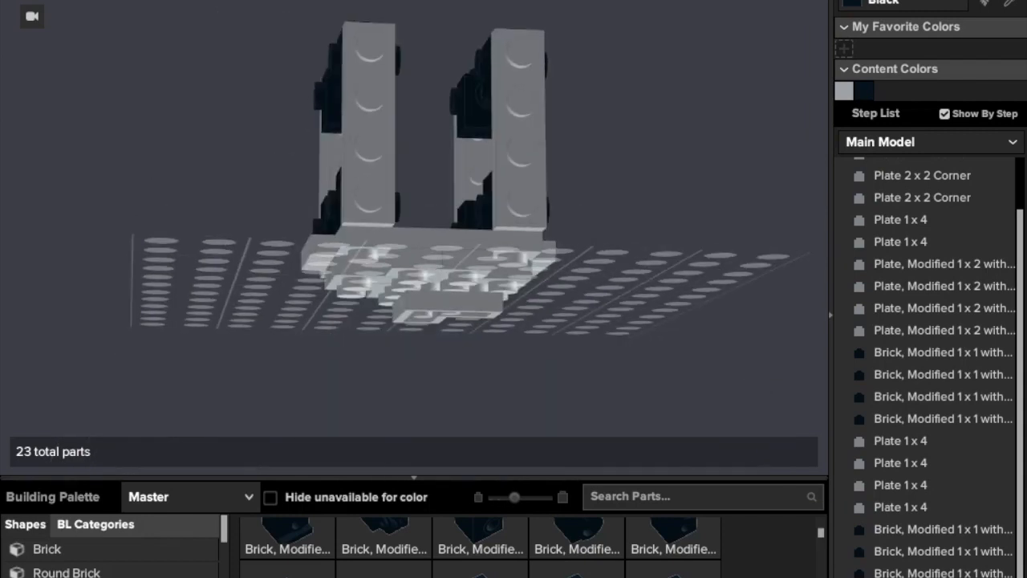
{"action": "left_click", "coordinate": [450, 314]}
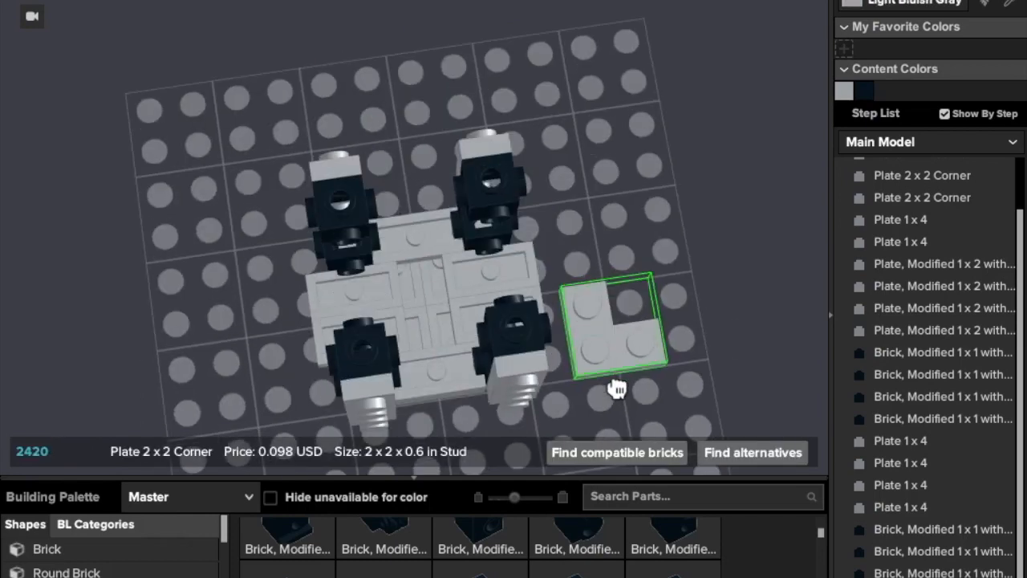
{"action": "left_click_drag", "start_coordinate": [613, 390], "coordinate": [369, 286]}
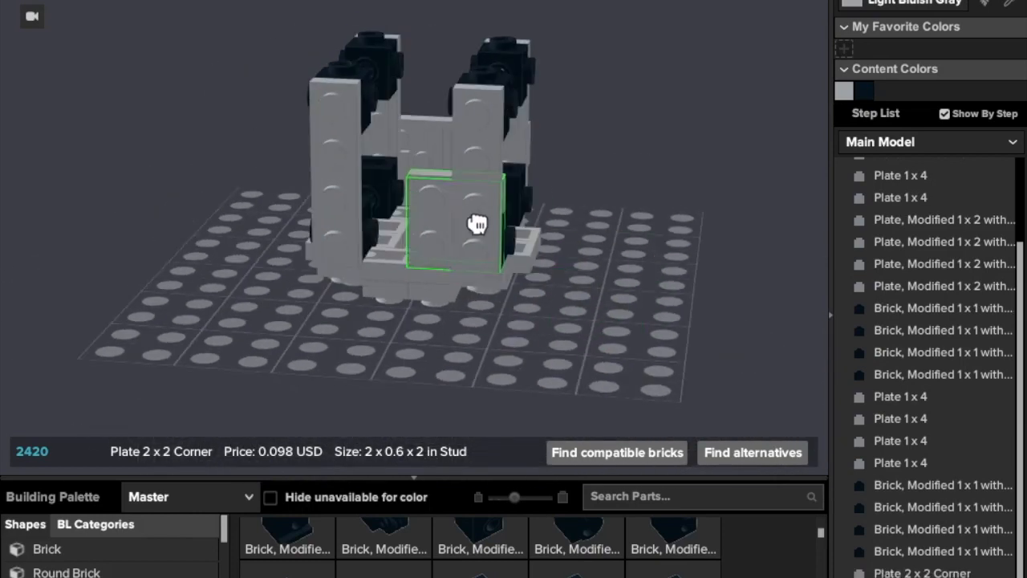
{"action": "left_click_drag", "start_coordinate": [478, 223], "coordinate": [714, 244]}
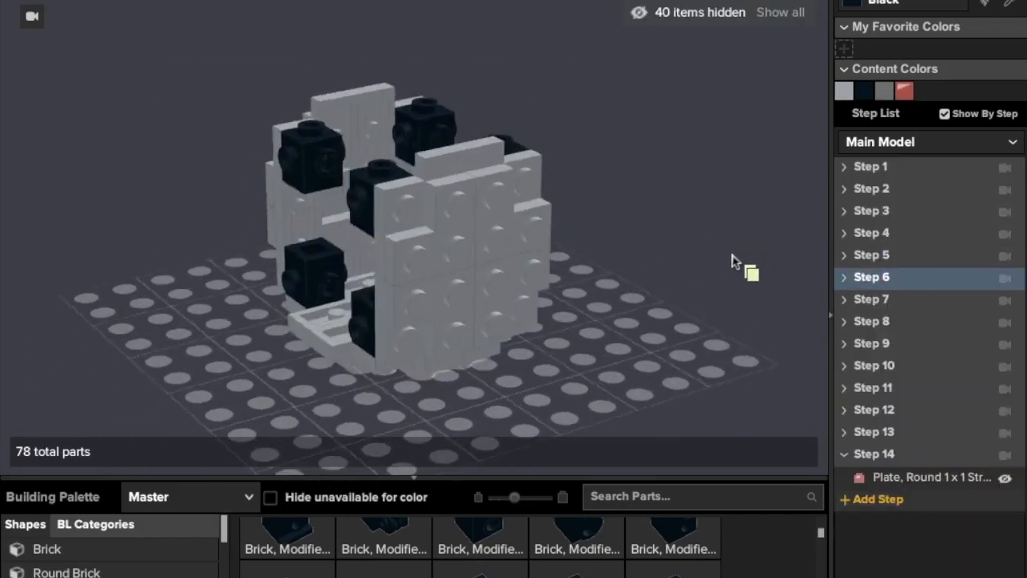
Set a Plate Modified 1x2 Jumper into the side wall of the core.
{"action": "left_click_drag", "start_coordinate": [735, 260], "coordinate": [635, 327]}
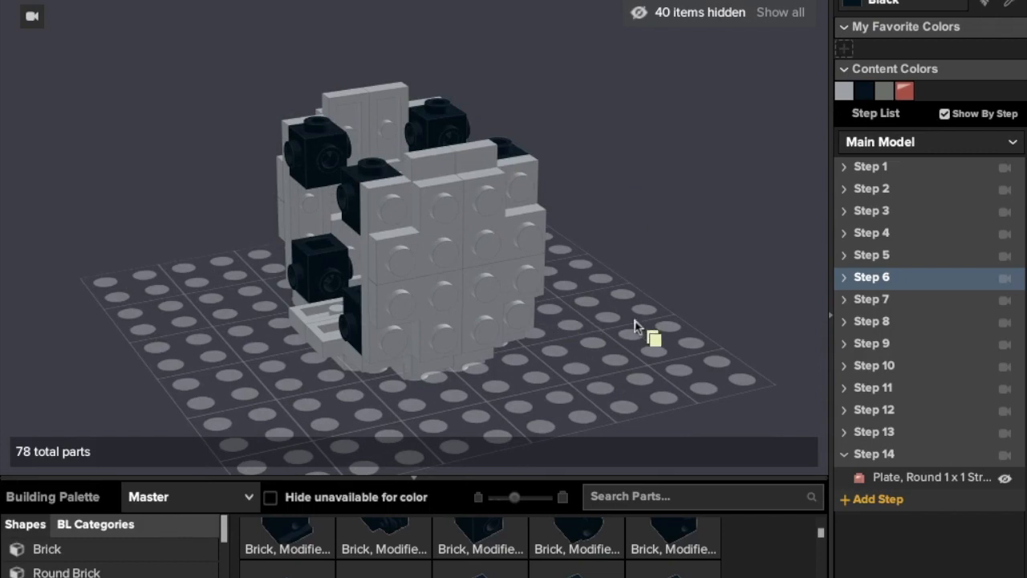
{"action": "left_click_drag", "start_coordinate": [634, 329], "coordinate": [495, 257]}
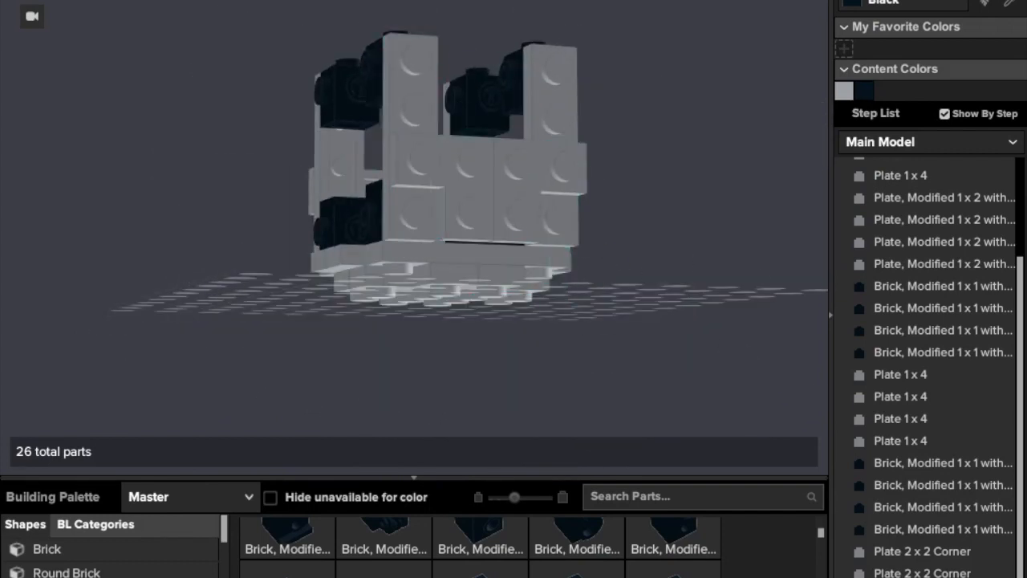
{"action": "left_click", "coordinate": [225, 306]}
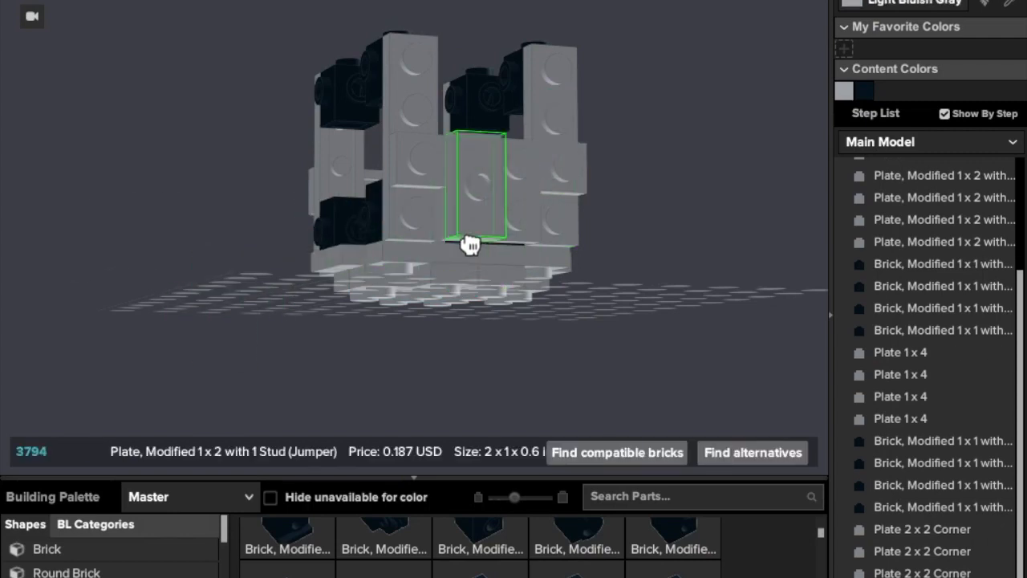
{"action": "left_click_drag", "start_coordinate": [469, 244], "coordinate": [425, 132]}
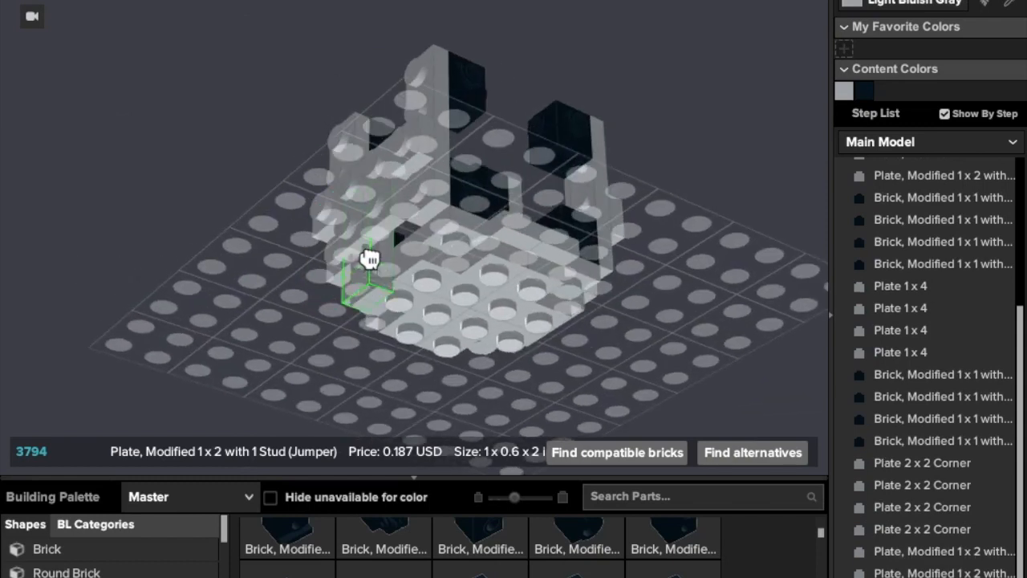
{"action": "left_click_drag", "start_coordinate": [369, 257], "coordinate": [401, 232]}
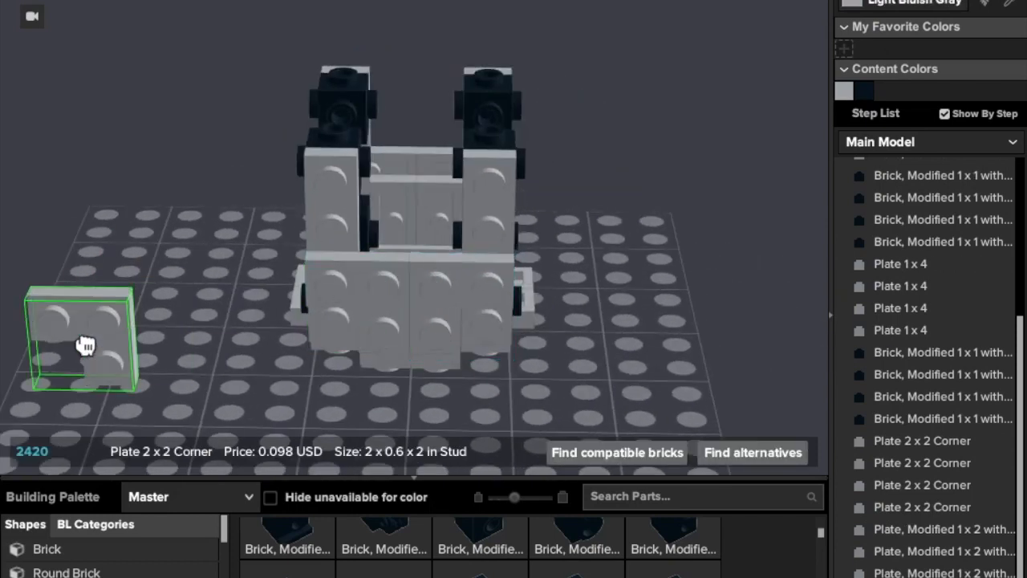
Add a 2x2 corner plate and a top jumper plate, then lay a Plate 1x4 across the front opening.
{"action": "left_click_drag", "start_coordinate": [86, 345], "coordinate": [356, 225]}
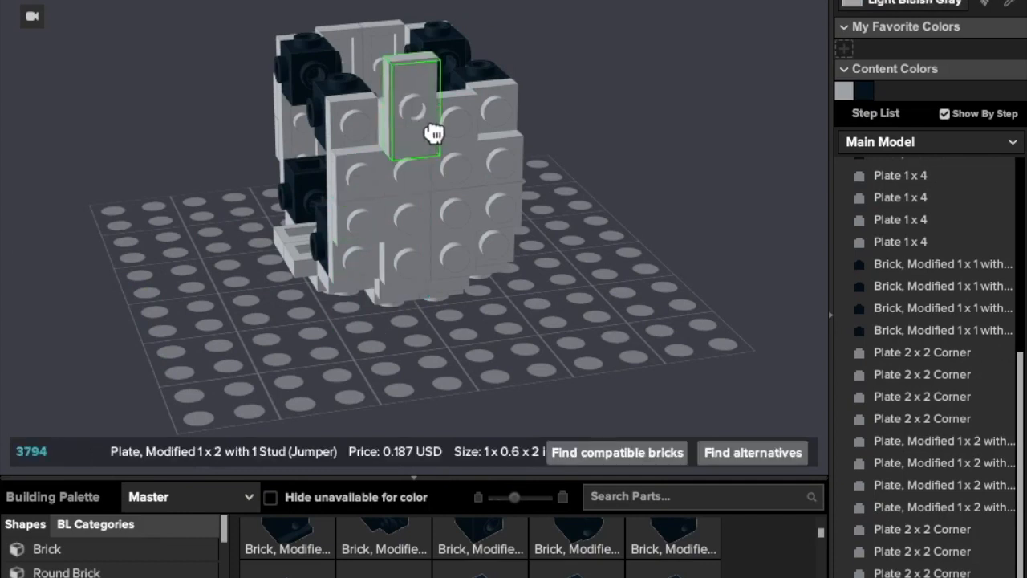
{"action": "left_click_drag", "start_coordinate": [434, 132], "coordinate": [409, 269]}
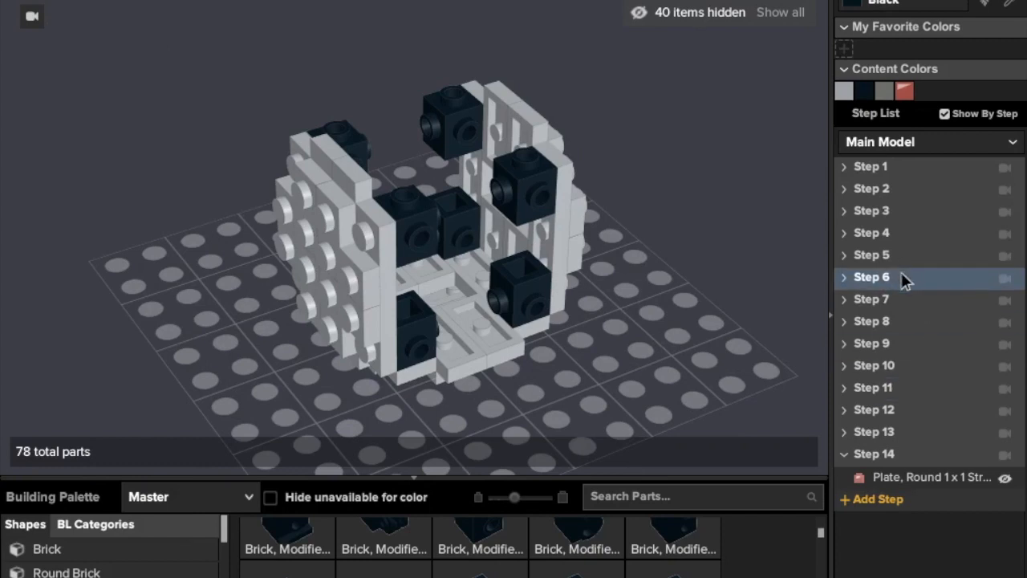
{"action": "left_click", "coordinate": [872, 298]}
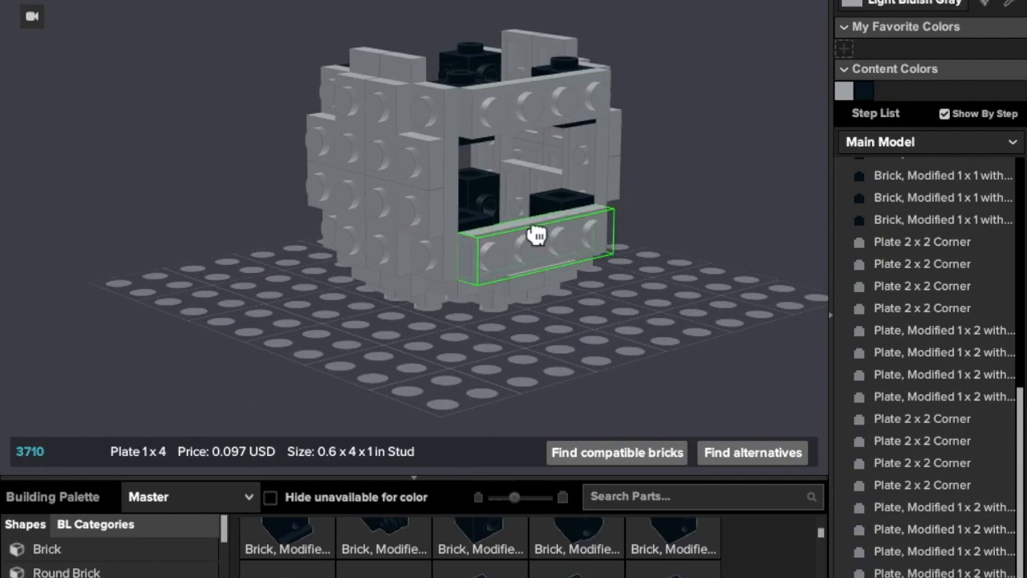
{"action": "left_click_drag", "start_coordinate": [537, 232], "coordinate": [404, 353]}
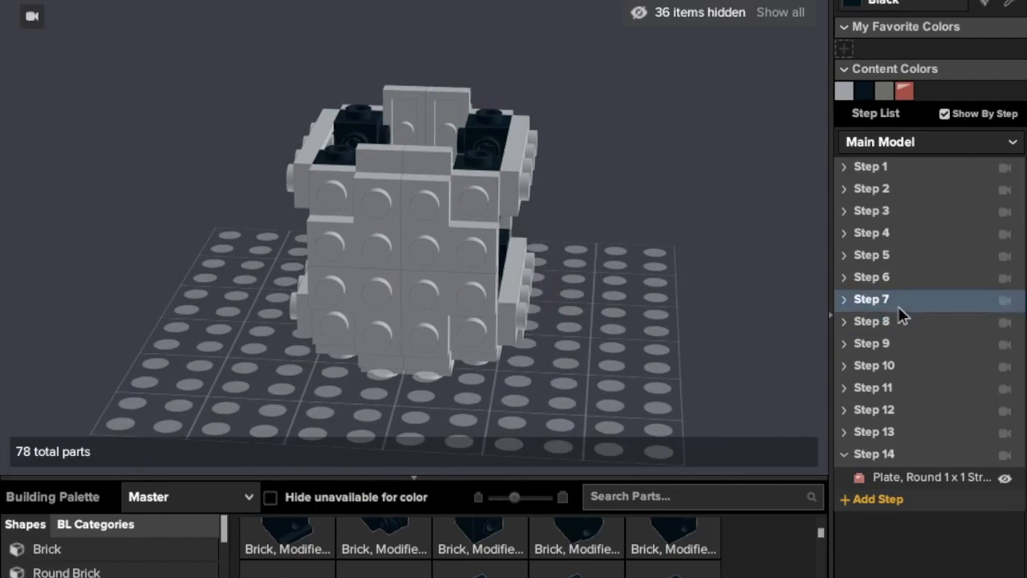
With Step 8 previewed, attach Plate 2x2 Corner parts to the sphere's front and side faces.
{"action": "left_click", "coordinate": [871, 321]}
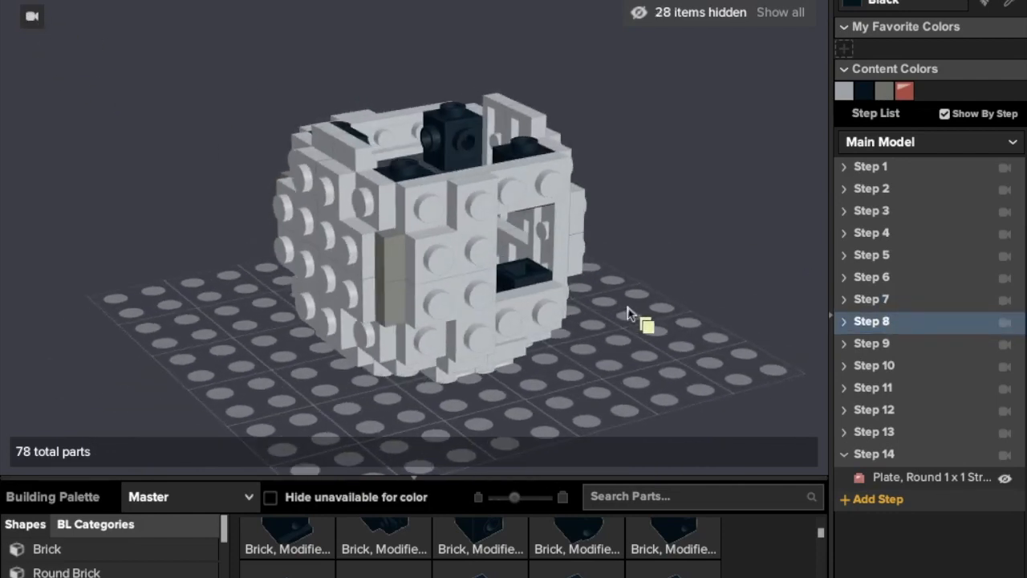
{"action": "left_click_drag", "start_coordinate": [629, 313], "coordinate": [570, 311]}
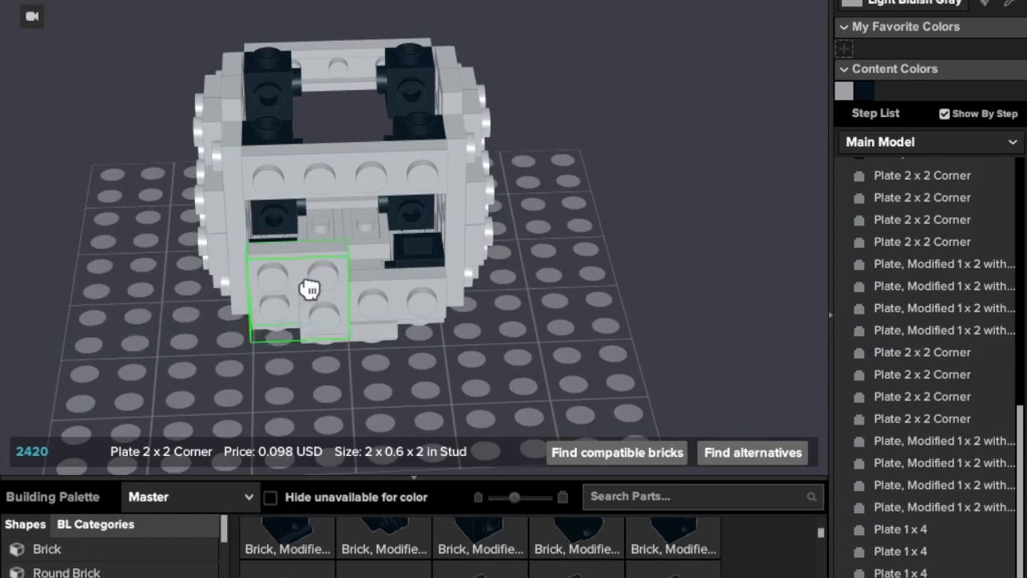
{"action": "left_click_drag", "start_coordinate": [308, 292], "coordinate": [113, 420]}
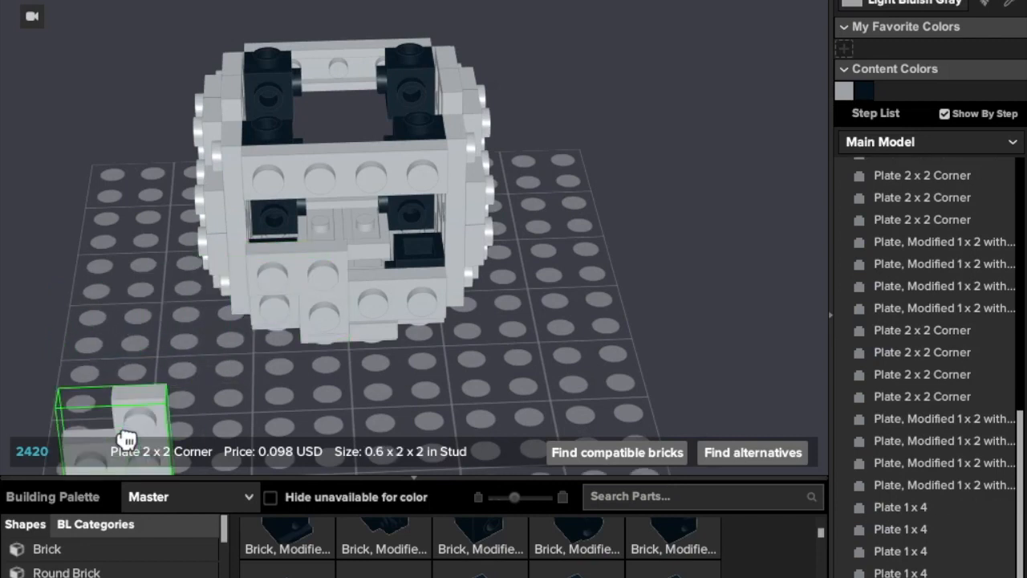
{"action": "left_click_drag", "start_coordinate": [121, 437], "coordinate": [152, 276]}
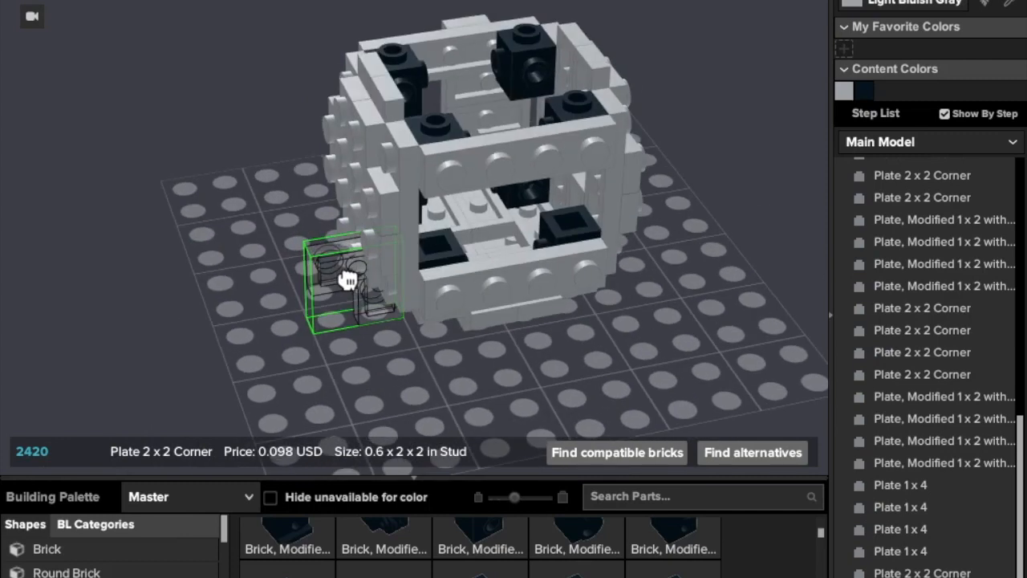
{"action": "left_click_drag", "start_coordinate": [345, 276], "coordinate": [559, 270]}
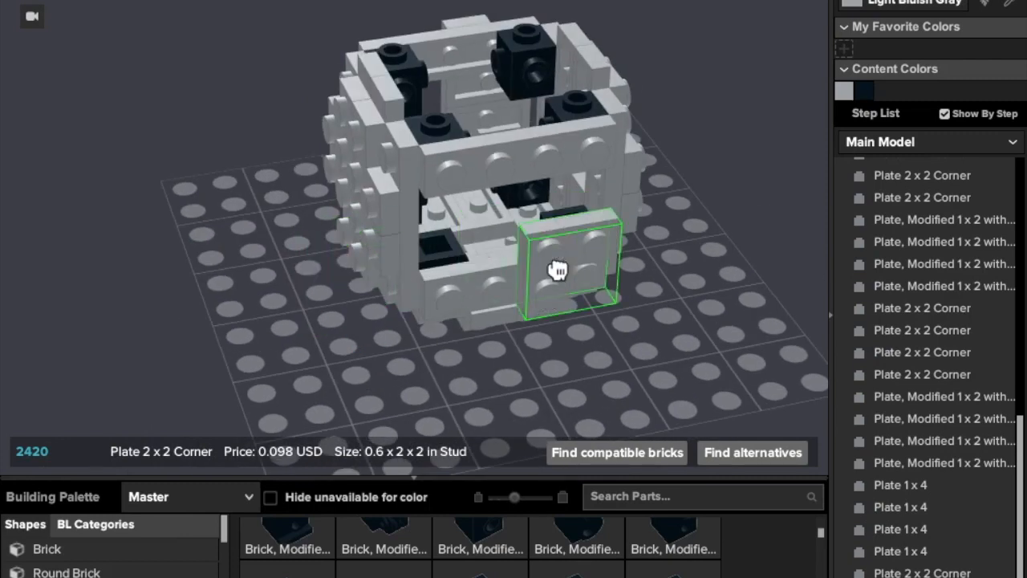
{"action": "left_click_drag", "start_coordinate": [559, 270], "coordinate": [558, 353]}
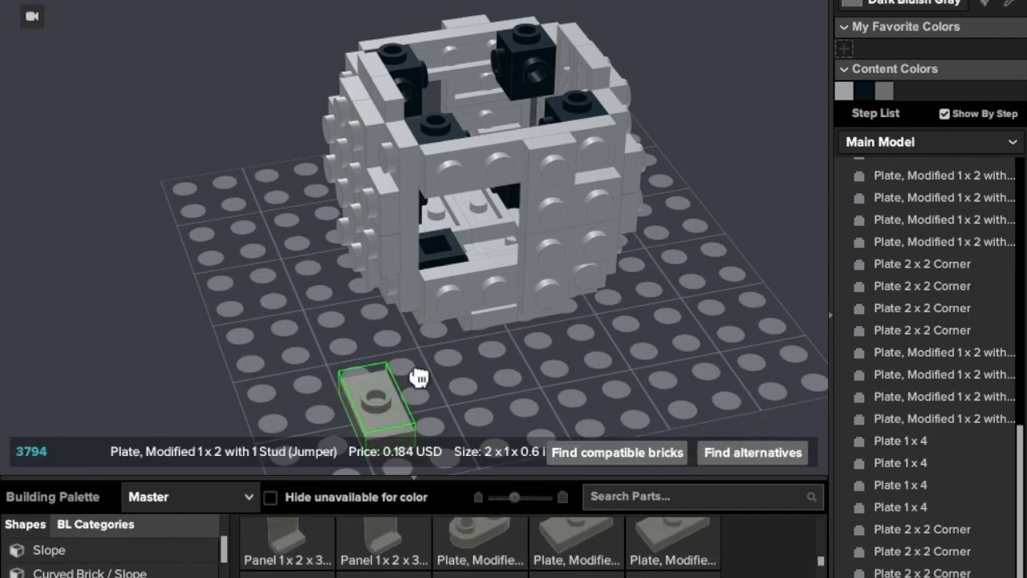
Fit a dark gray jumper plate, a corner plate over the front opening, and jumper plates into front and side.
{"action": "left_click_drag", "start_coordinate": [417, 373], "coordinate": [420, 292]}
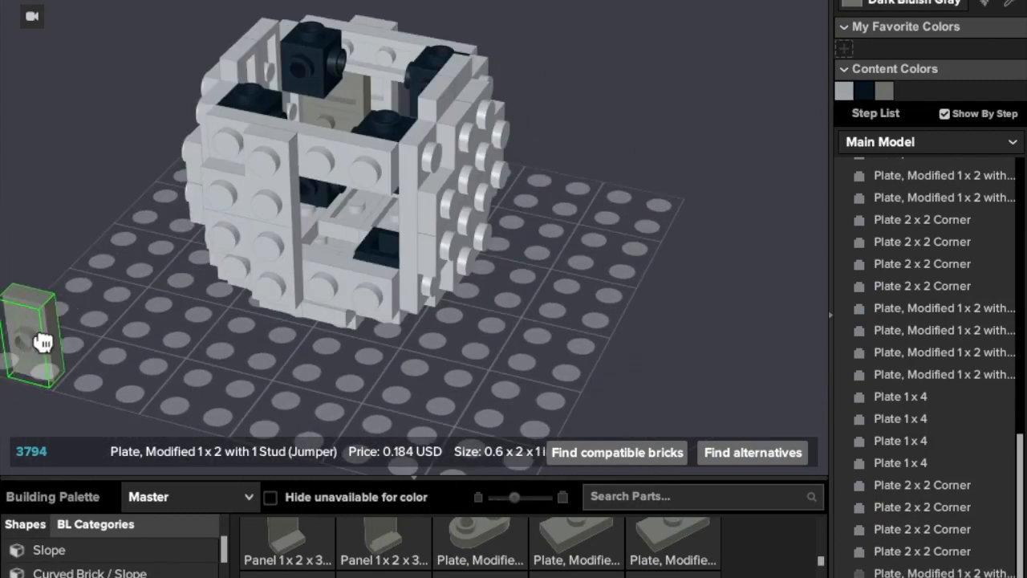
{"action": "left_click_drag", "start_coordinate": [40, 340], "coordinate": [418, 257]}
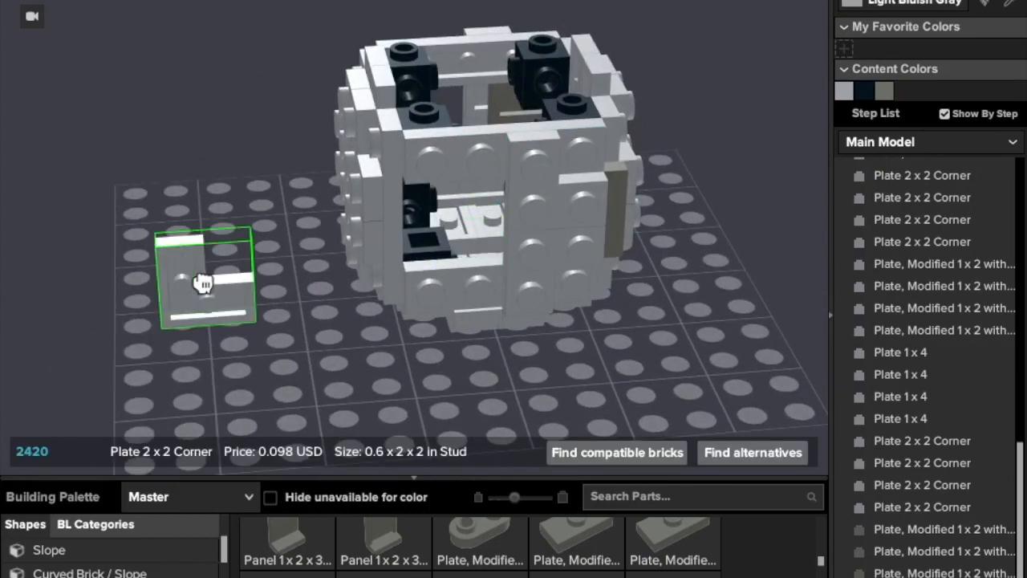
{"action": "left_click_drag", "start_coordinate": [205, 281], "coordinate": [158, 308]}
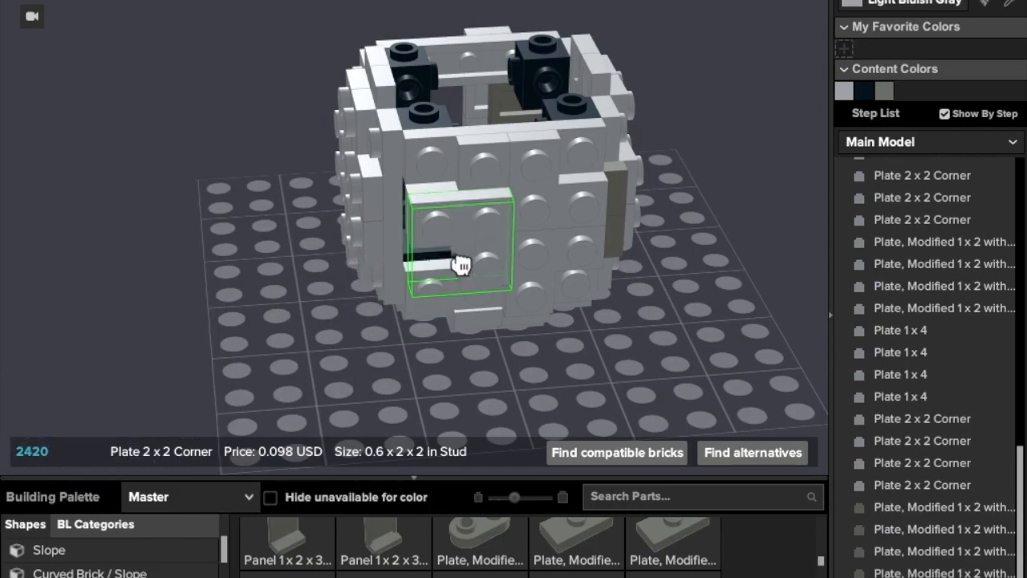
{"action": "left_click_drag", "start_coordinate": [462, 265], "coordinate": [173, 289]}
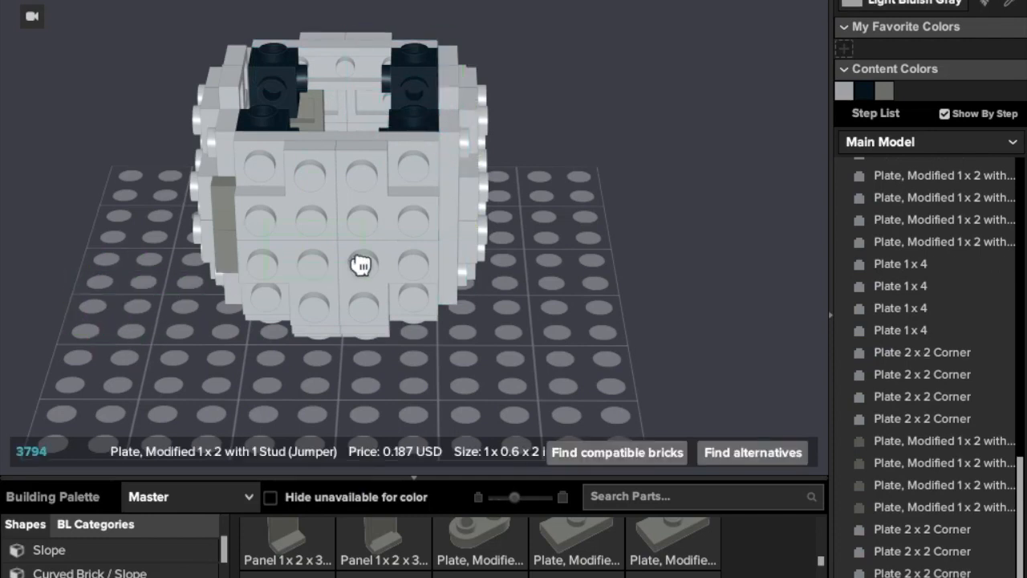
{"action": "left_click_drag", "start_coordinate": [361, 265], "coordinate": [321, 222]}
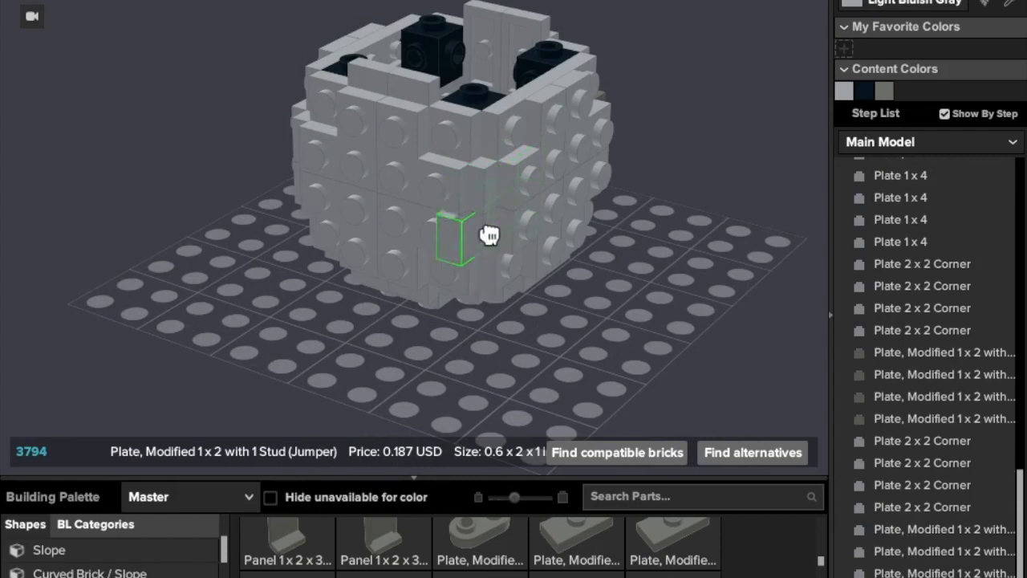
{"action": "left_click_drag", "start_coordinate": [490, 234], "coordinate": [180, 331]}
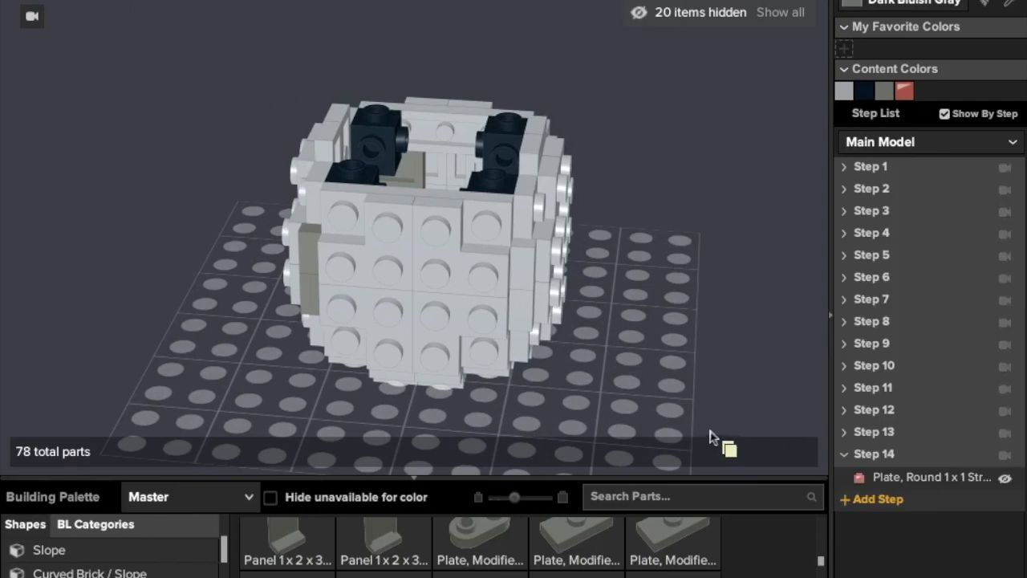
Preview a later step and pull a 1x4 plate off the sphere's side.
{"action": "left_click", "coordinate": [873, 366]}
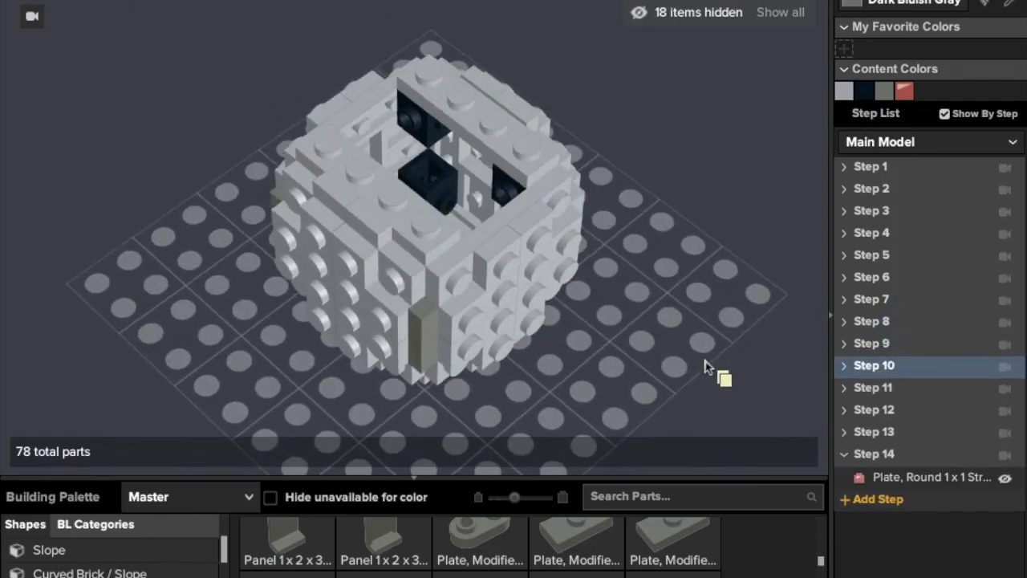
{"action": "left_click_drag", "start_coordinate": [706, 366], "coordinate": [562, 254]}
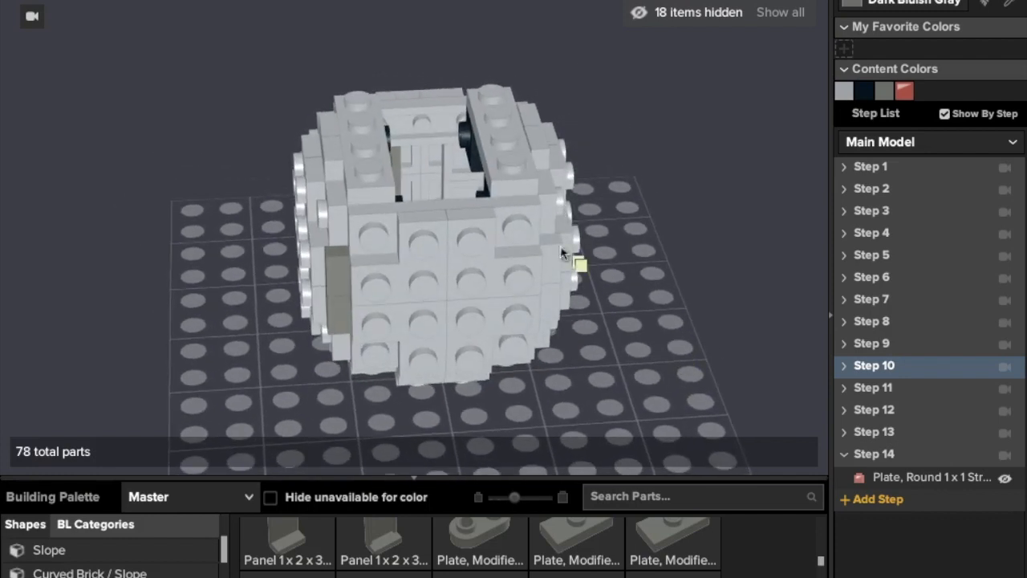
{"action": "left_click_drag", "start_coordinate": [562, 254], "coordinate": [674, 241]}
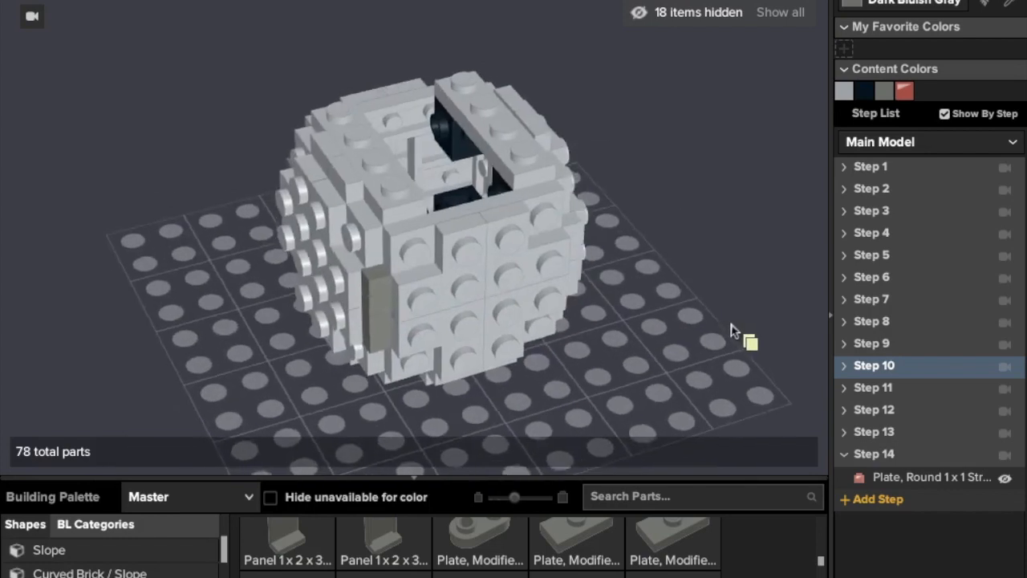
{"action": "left_click_drag", "start_coordinate": [735, 330], "coordinate": [801, 295]}
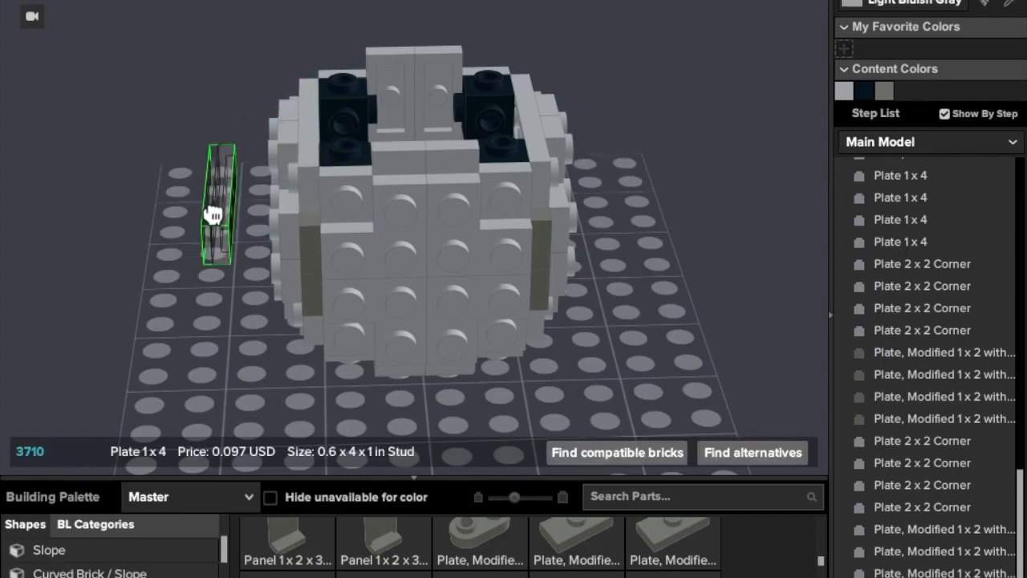
{"action": "left_click_drag", "start_coordinate": [211, 212], "coordinate": [210, 158]}
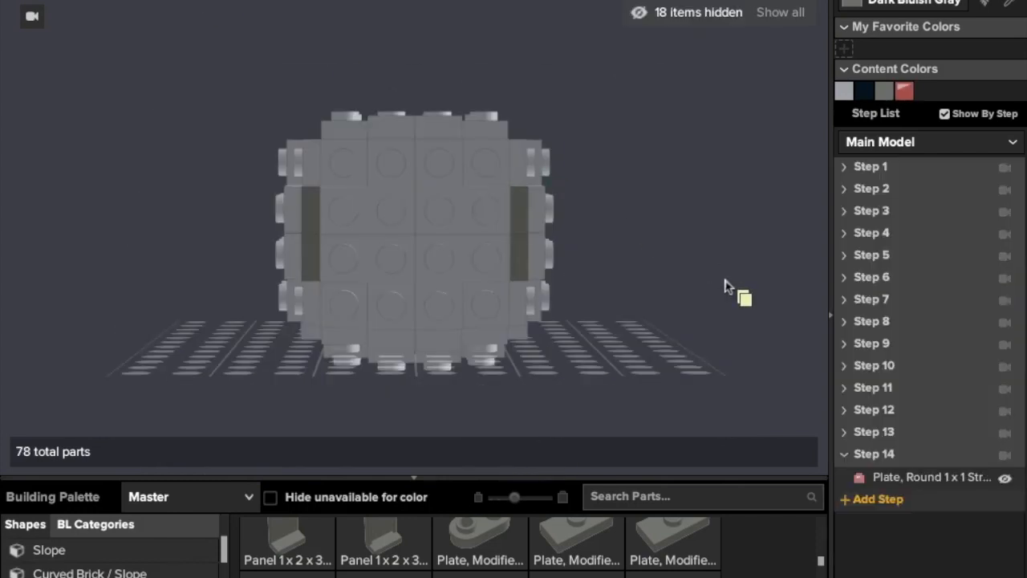
{"action": "left_click", "coordinate": [872, 344]}
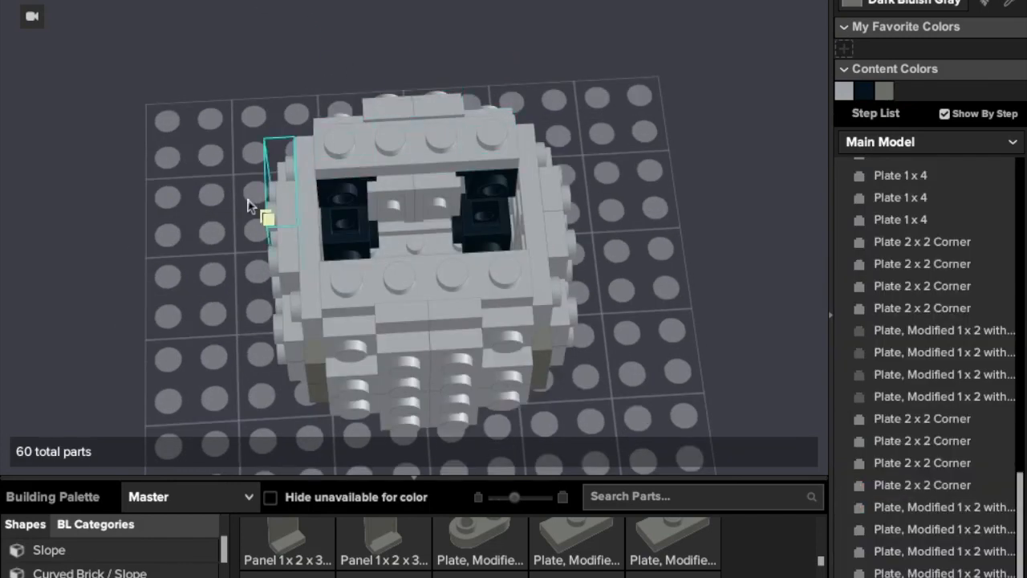
Move a 2x2 corner plate onto the top layer and set a jumper plate into the upper layer.
{"action": "left_click", "coordinate": [96, 216]}
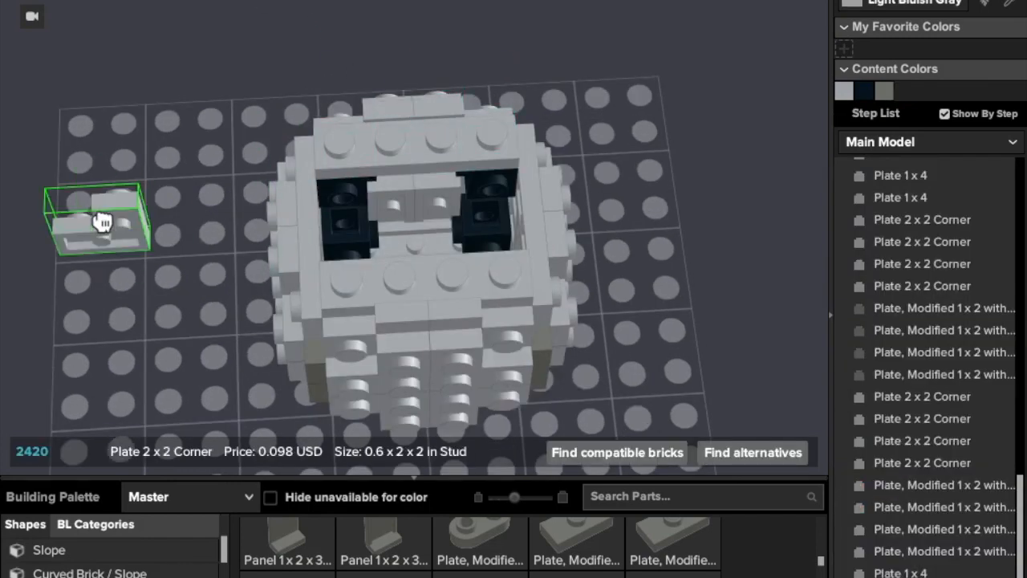
{"action": "left_click_drag", "start_coordinate": [99, 222], "coordinate": [329, 248]}
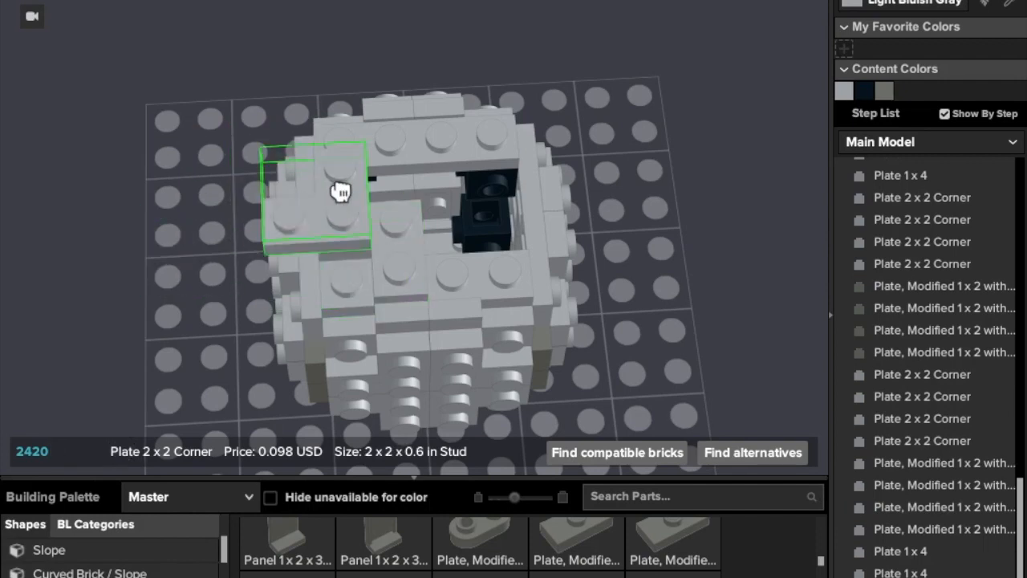
{"action": "left_click_drag", "start_coordinate": [340, 189], "coordinate": [361, 148]}
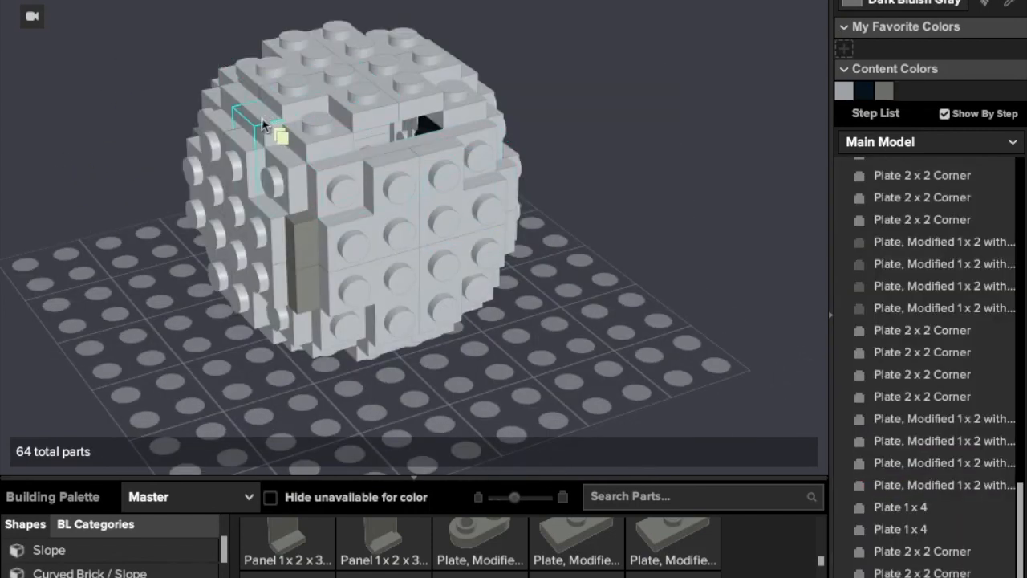
{"action": "left_click_drag", "start_coordinate": [265, 125], "coordinate": [152, 257]}
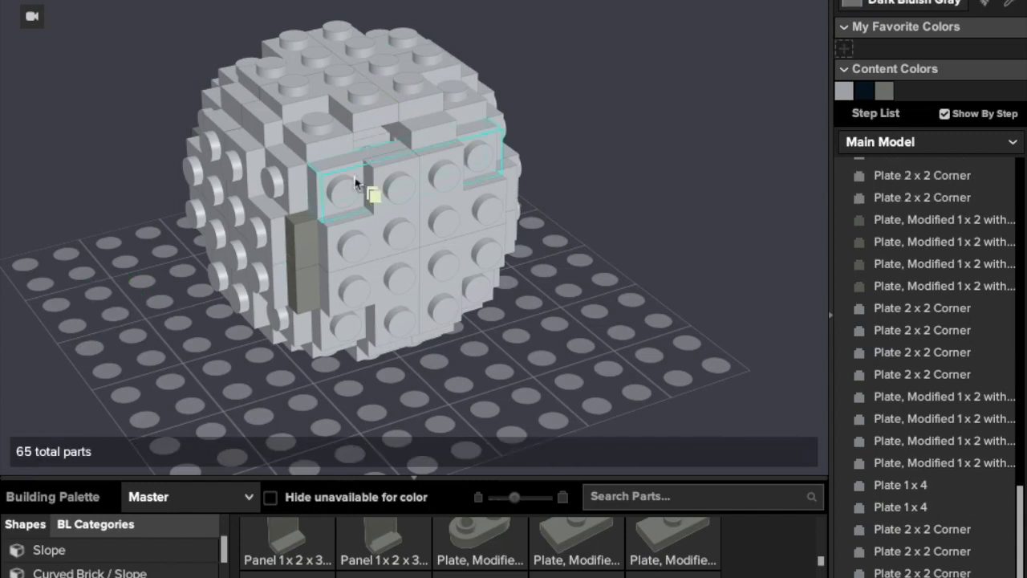
{"action": "left_click", "coordinate": [131, 257]}
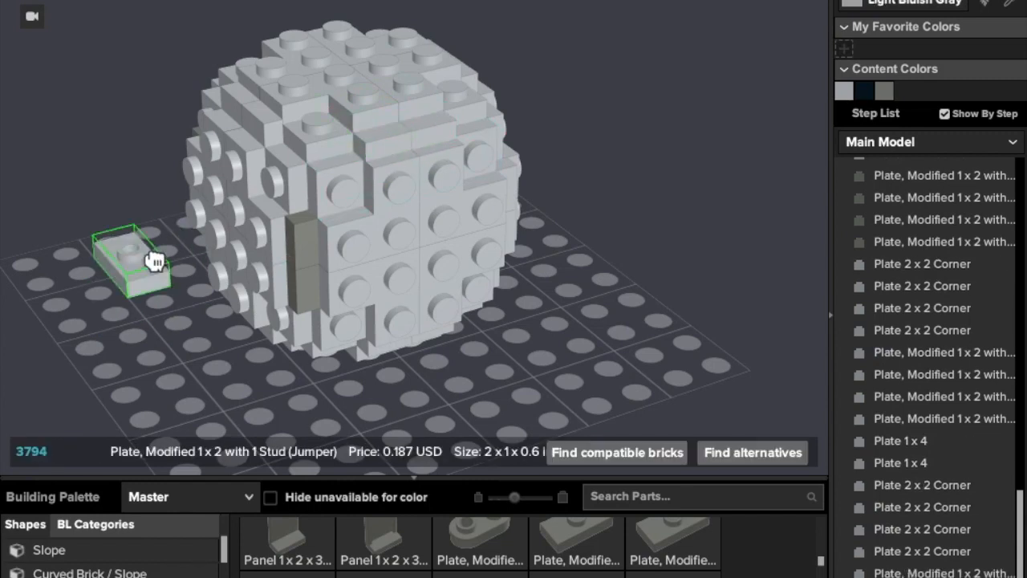
{"action": "left_click_drag", "start_coordinate": [153, 260], "coordinate": [457, 128]}
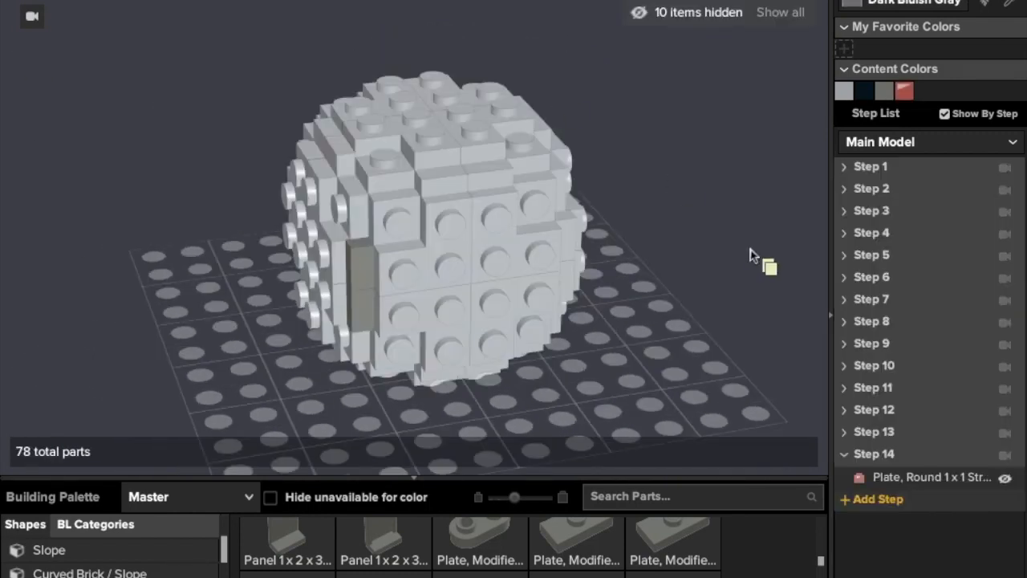
At step 12, move a Plate 2x2 to the lower side and reposition a Plate 1x2 on the front face.
{"action": "left_click", "coordinate": [873, 409]}
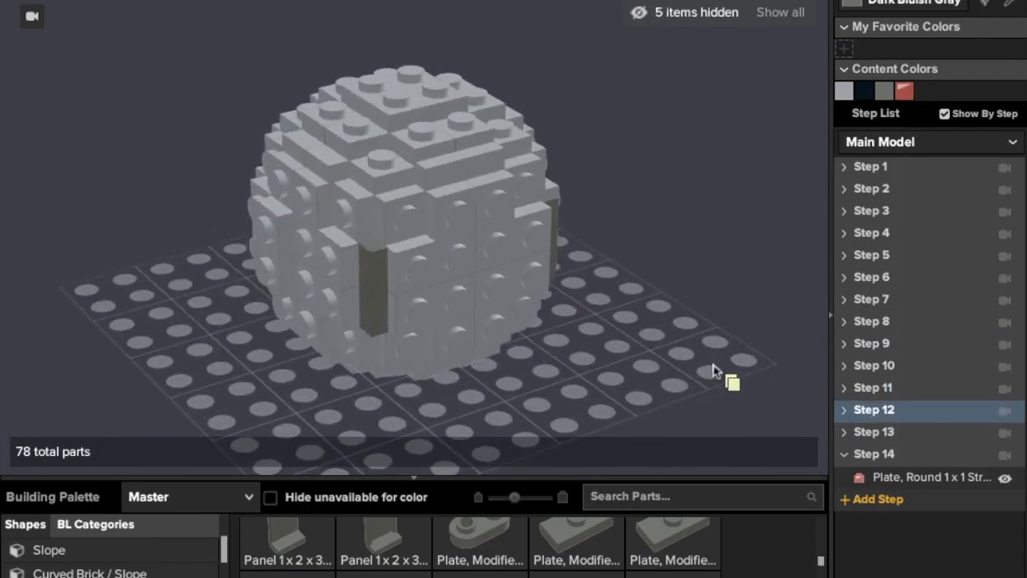
{"action": "left_click_drag", "start_coordinate": [714, 372], "coordinate": [674, 289]}
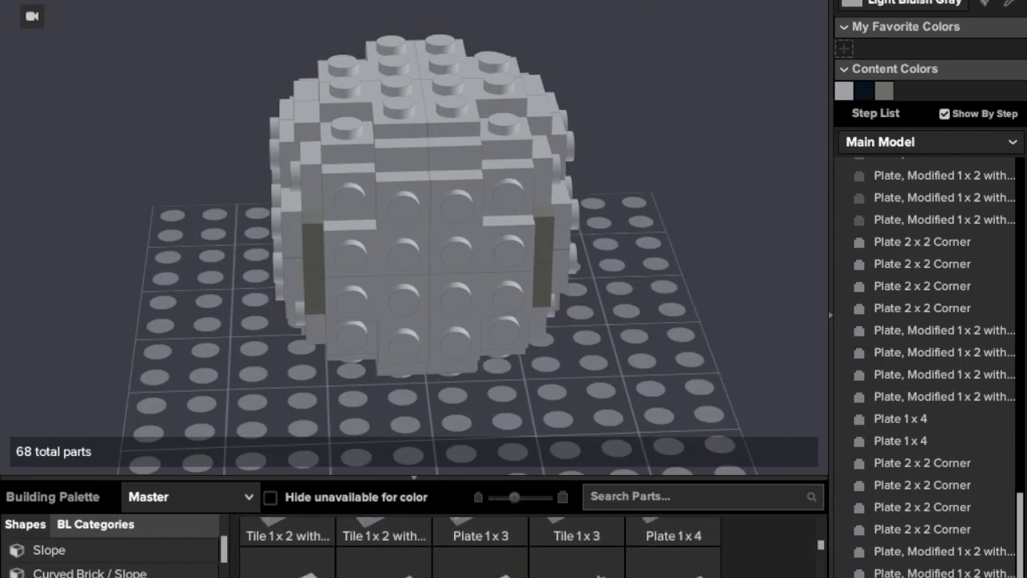
{"action": "left_click", "coordinate": [416, 51]}
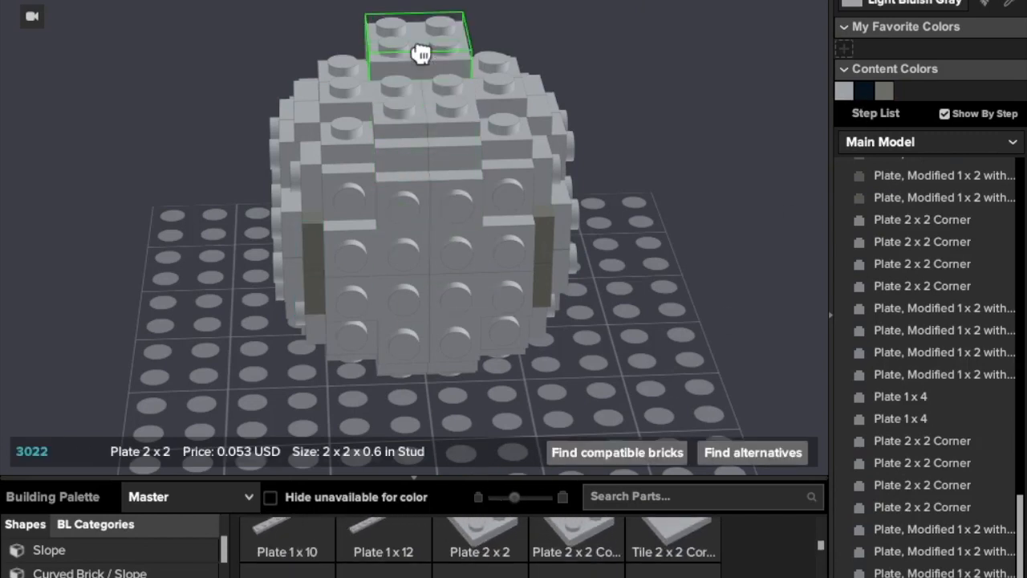
{"action": "left_click_drag", "start_coordinate": [416, 45], "coordinate": [179, 350]}
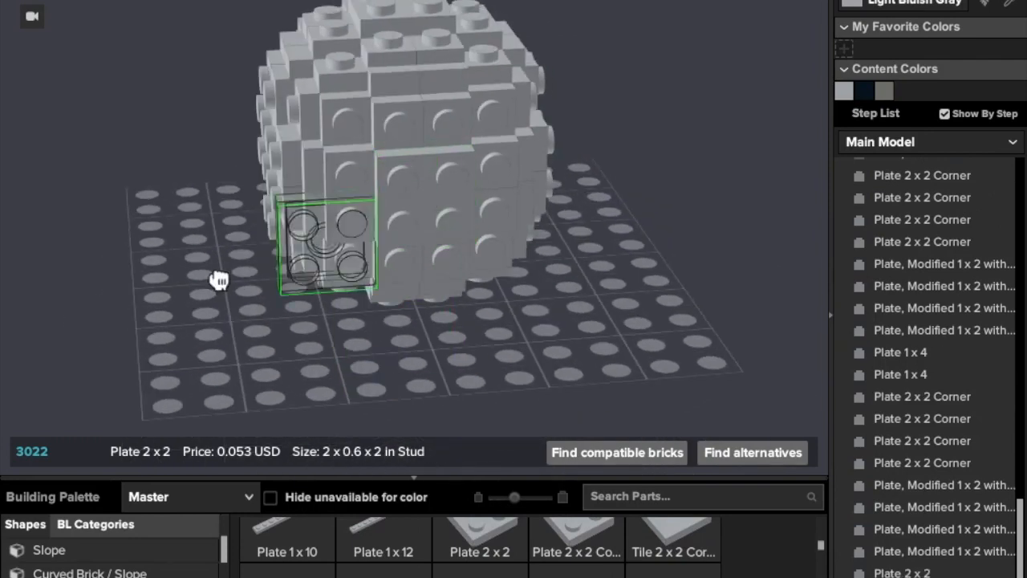
{"action": "left_click_drag", "start_coordinate": [218, 279], "coordinate": [385, 356]}
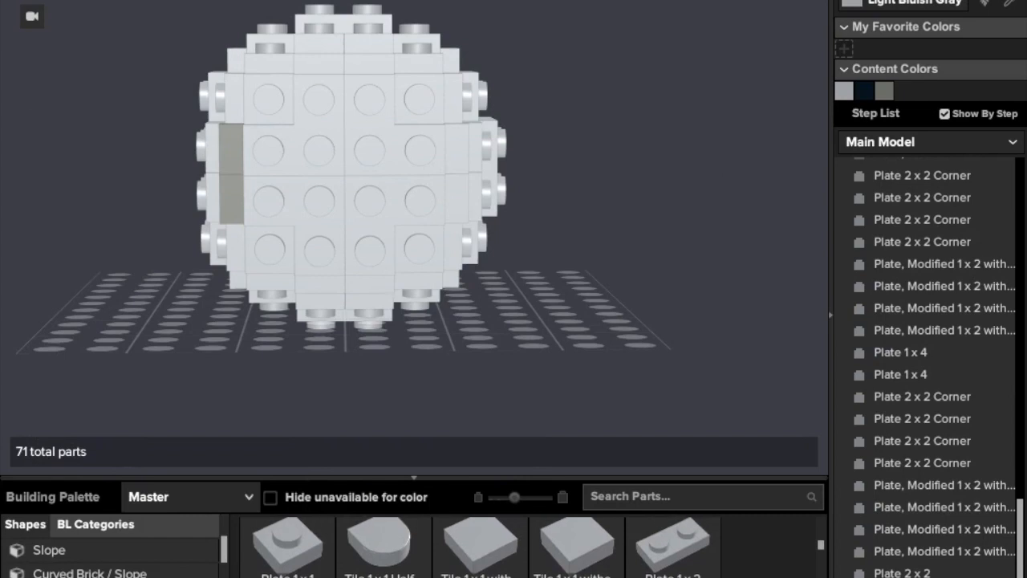
{"action": "left_click", "coordinate": [369, 176]}
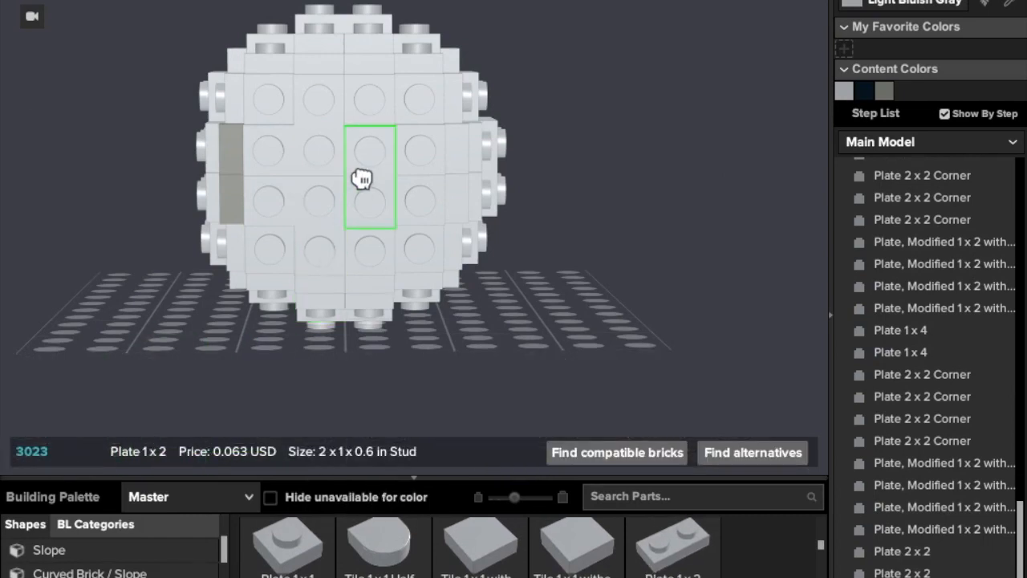
{"action": "left_click_drag", "start_coordinate": [361, 177], "coordinate": [65, 241]}
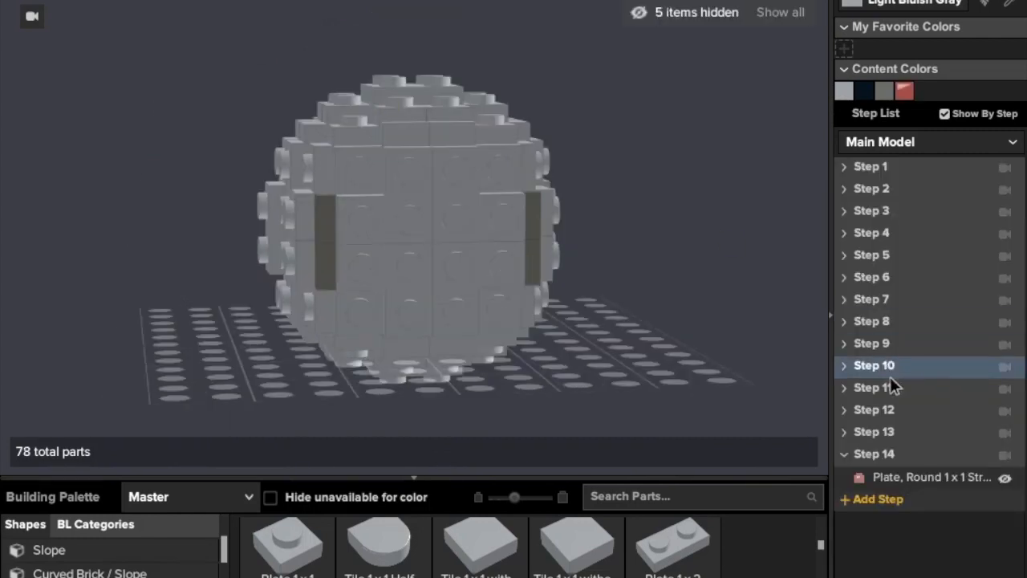
Remove the thin end pieces from both ends of the dark gray band.
{"action": "left_click", "coordinate": [873, 432]}
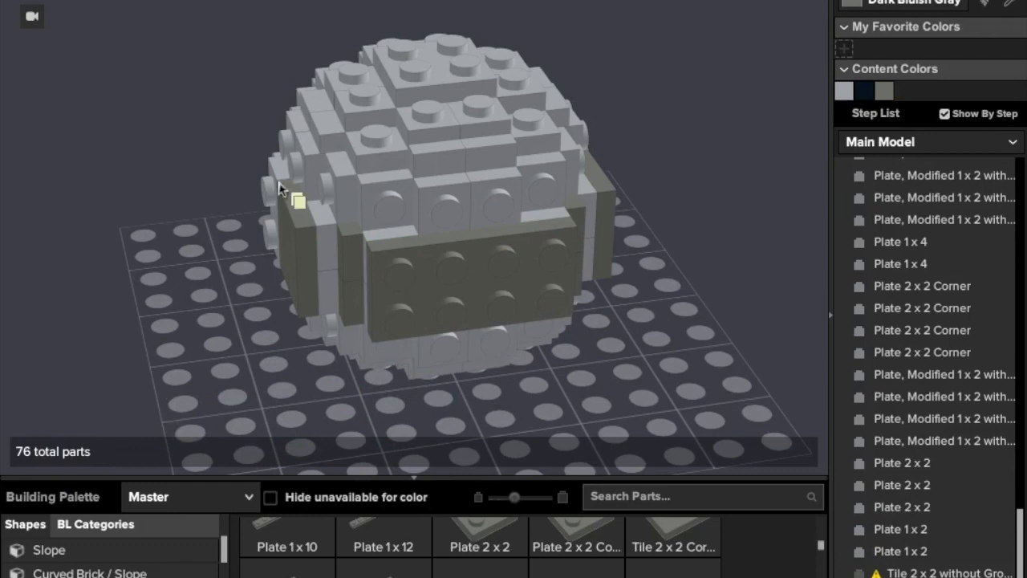
{"action": "left_click", "coordinate": [289, 200]}
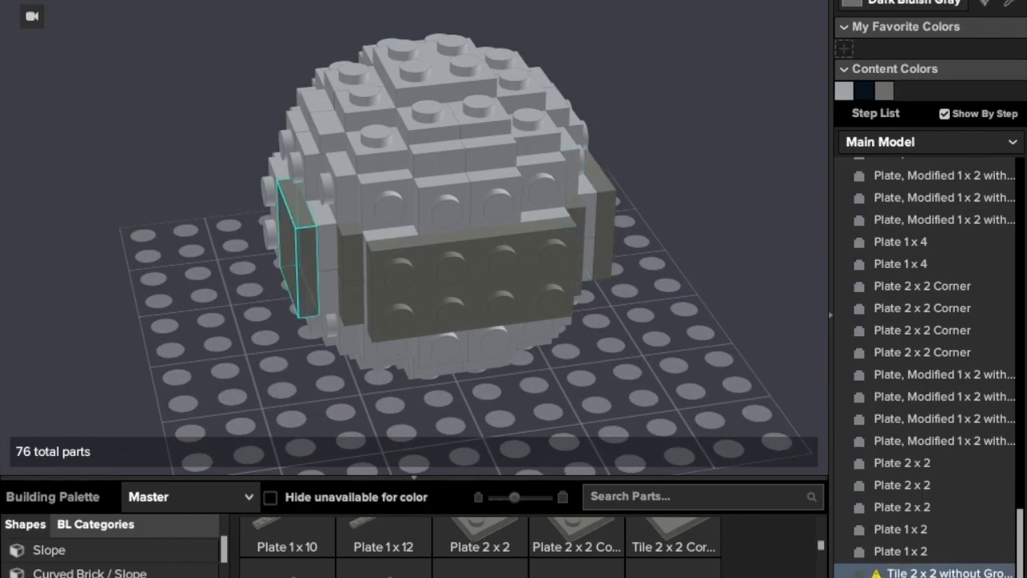
{"action": "left_click", "coordinate": [723, 218]}
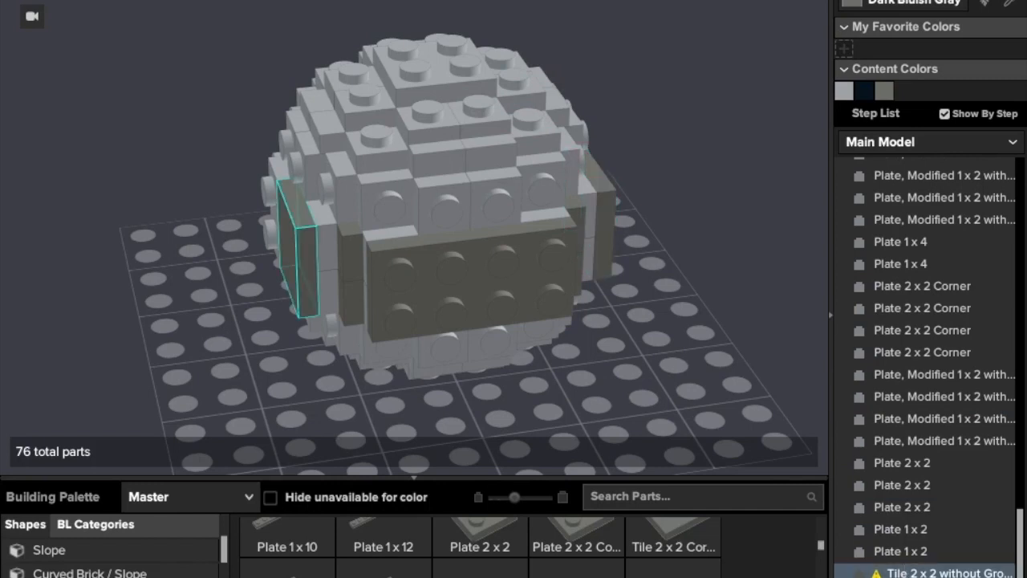
{"action": "left_click", "coordinate": [297, 249]}
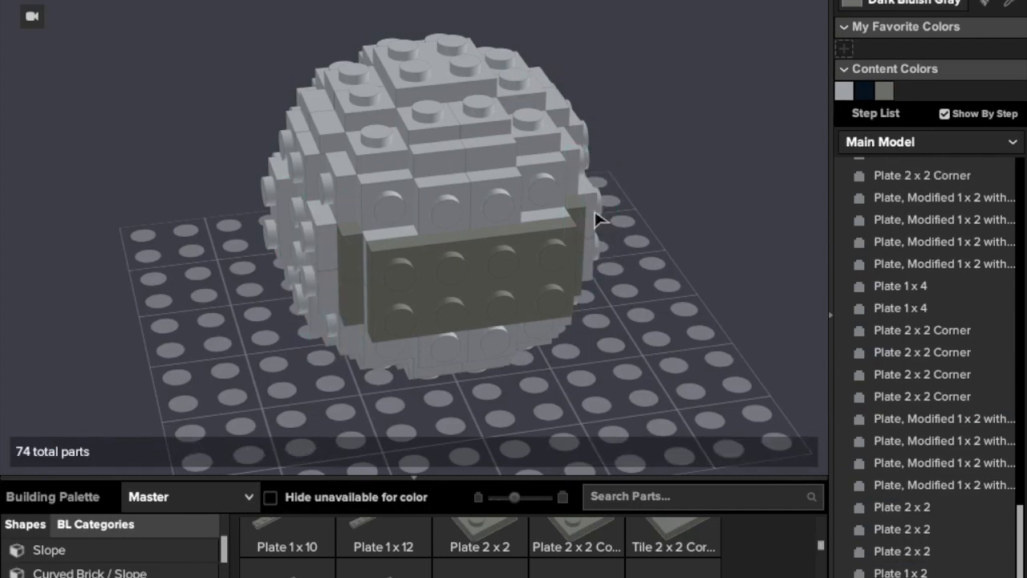
Place dark bluish gray Tile 2x2 with Groove pieces onto the band's ends.
{"action": "left_click", "coordinate": [189, 302]}
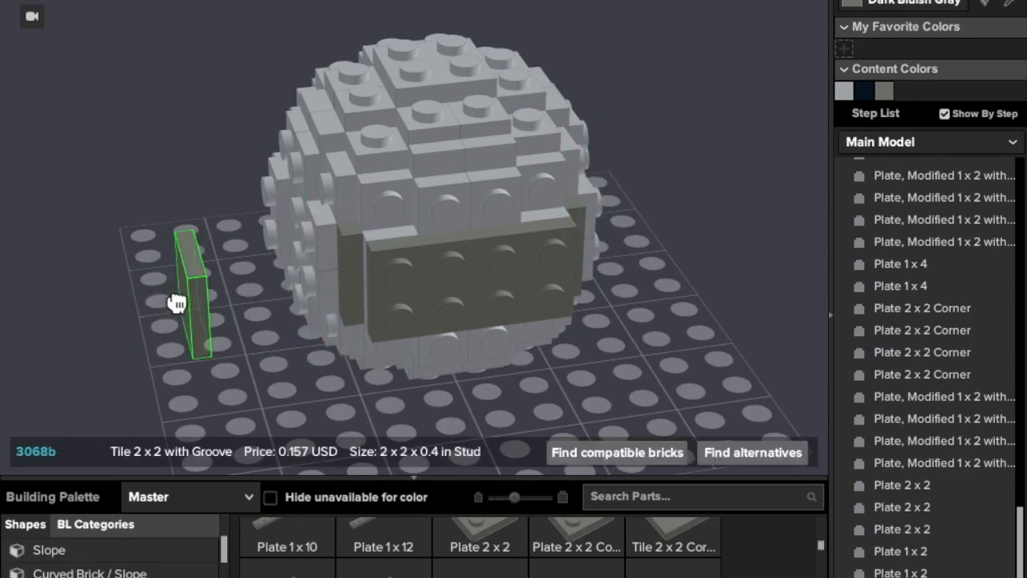
{"action": "left_click_drag", "start_coordinate": [185, 301], "coordinate": [302, 257]}
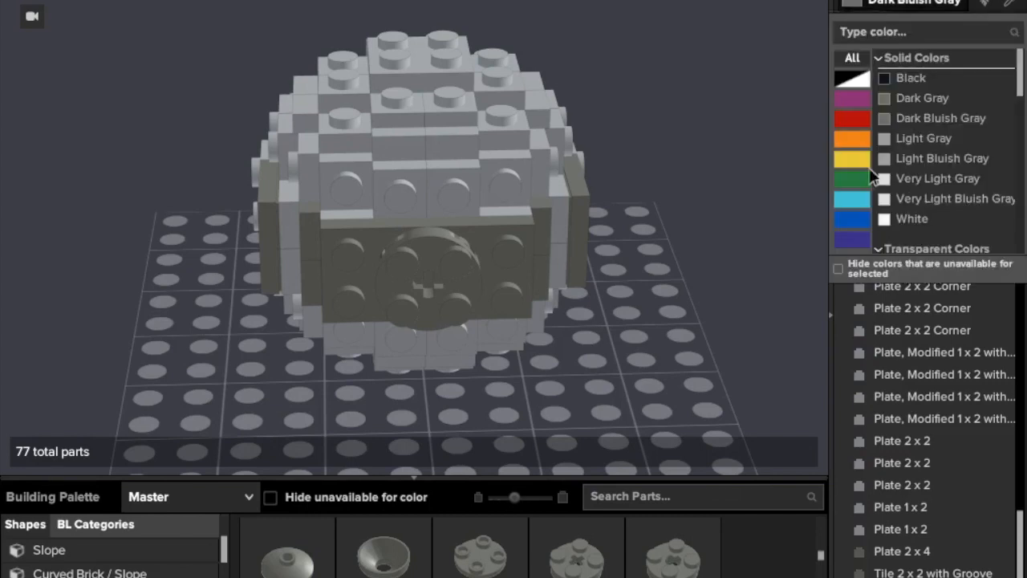
Add a trans-red round plate from the Round / Cut Plate category at the band's centre.
{"action": "scroll", "scroll_direction": "down", "scroll_amount": 3}
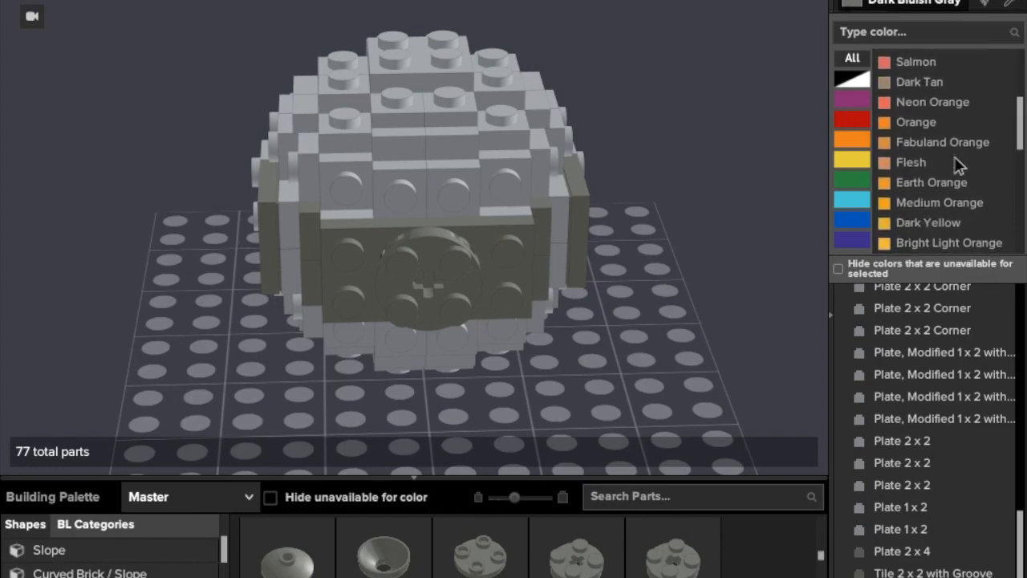
{"action": "scroll", "scroll_direction": "up", "scroll_amount": 3}
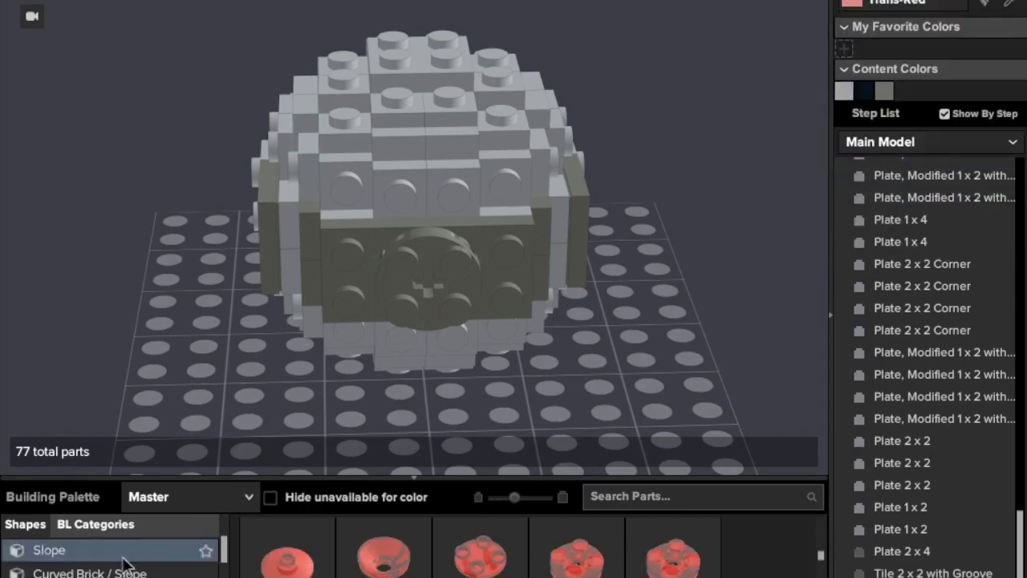
{"action": "left_click", "coordinate": [194, 409]}
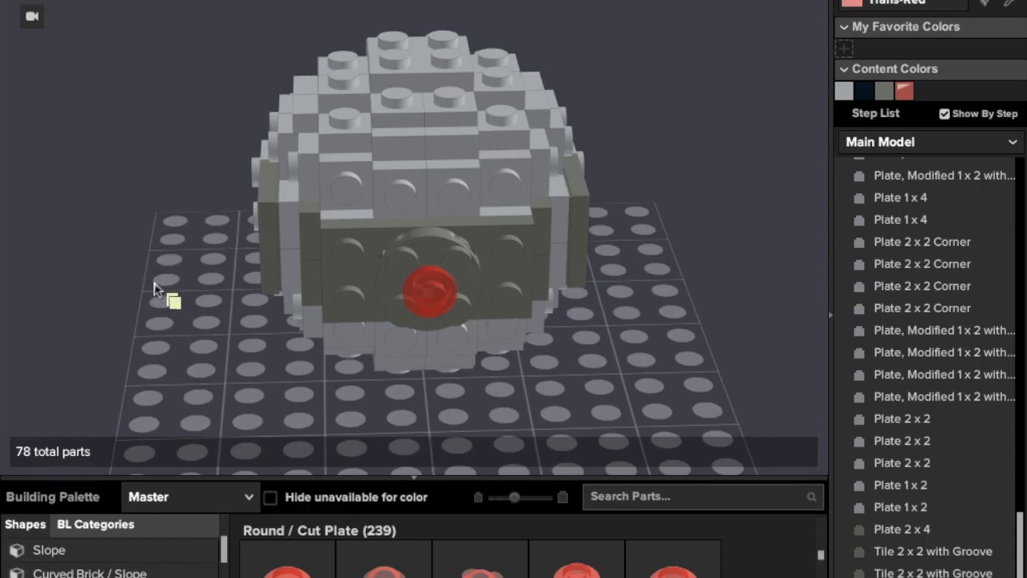
{"action": "mouse_move", "coordinate": [257, 17]}
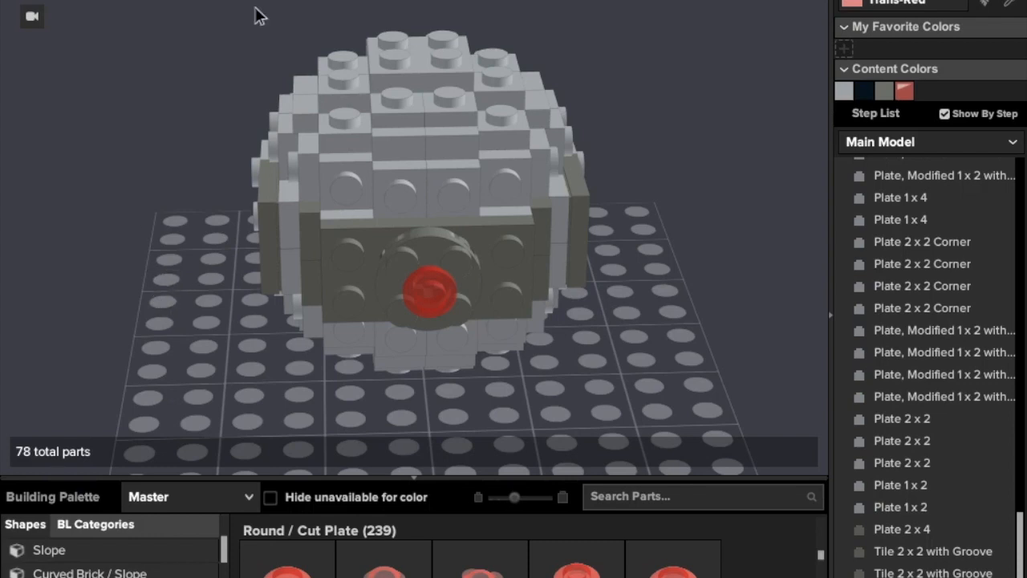